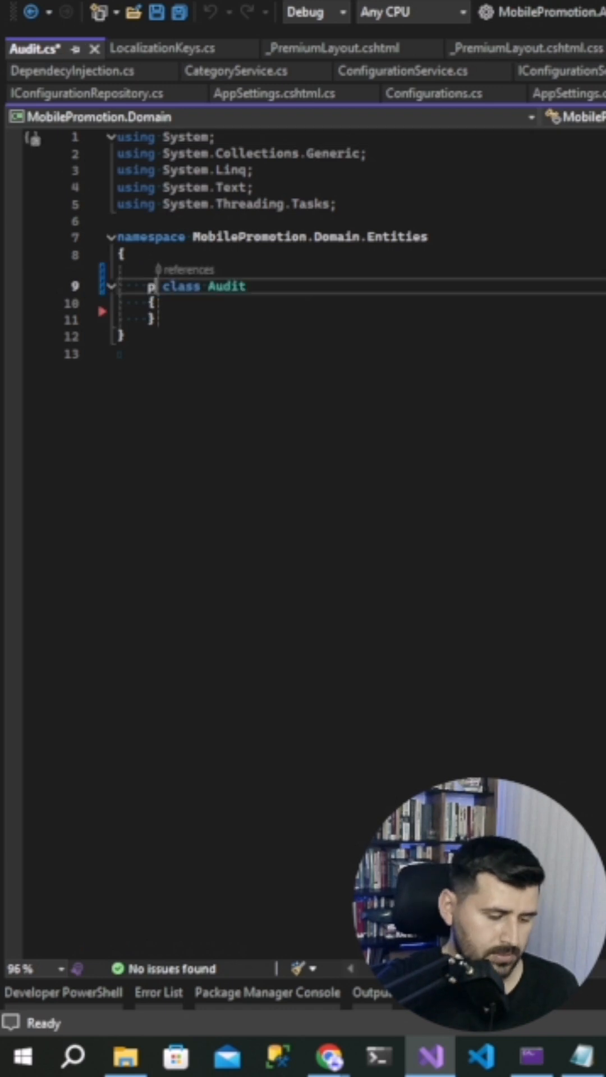
# - Make Audit public and add Id, UserId, Type, TableName, DateTime, OldValues, NewValues, AffectedColumns and PrimaryKey properties
pyautogui.write('ublic')
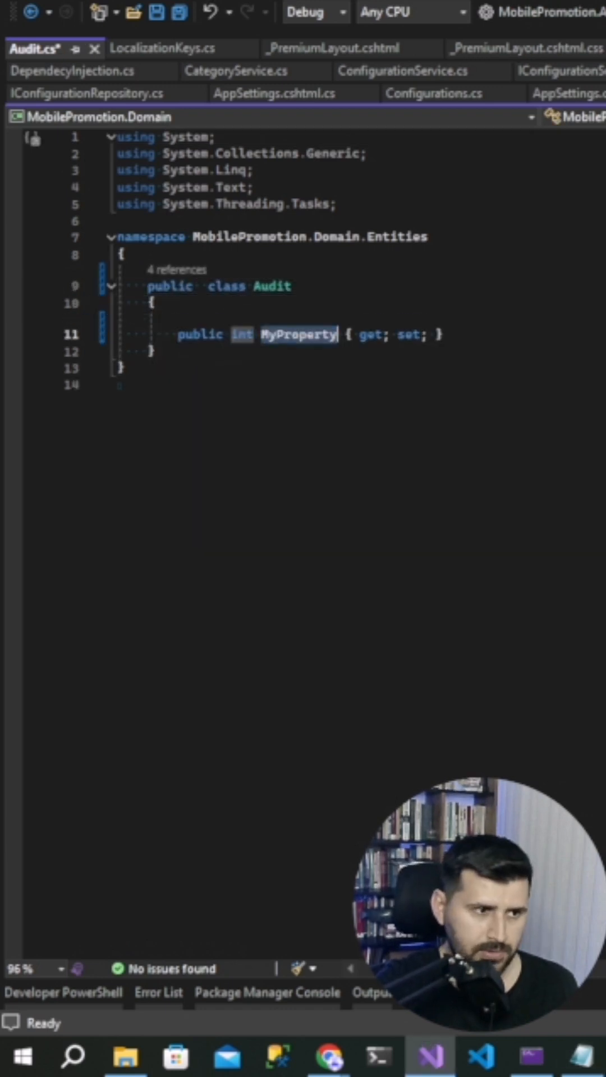
pyautogui.write('public int Id { get; set; }')
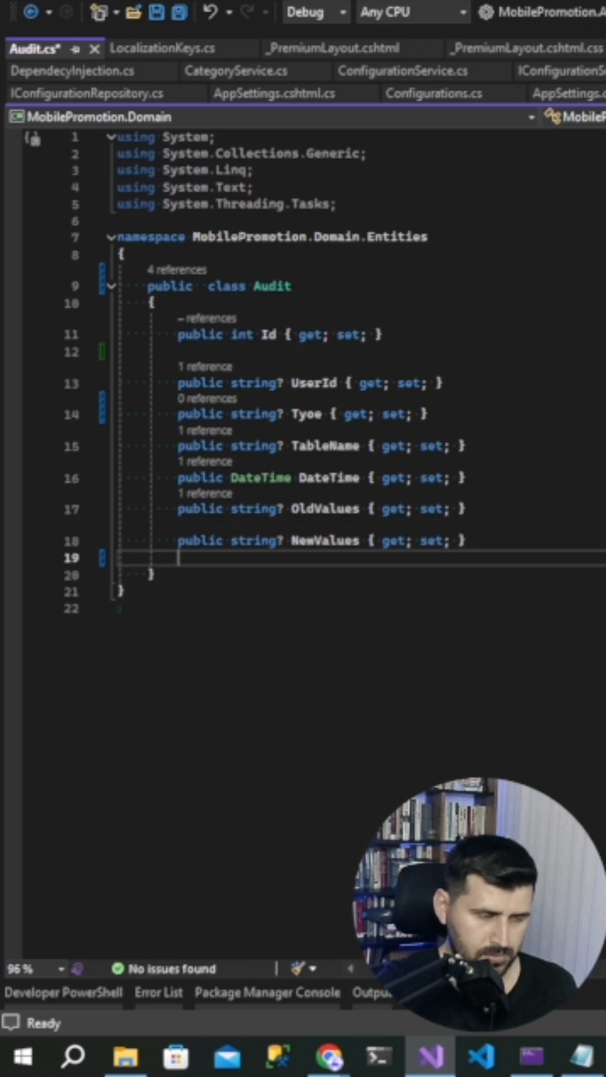
pyautogui.write('public string? MyProperty { get; set; }')
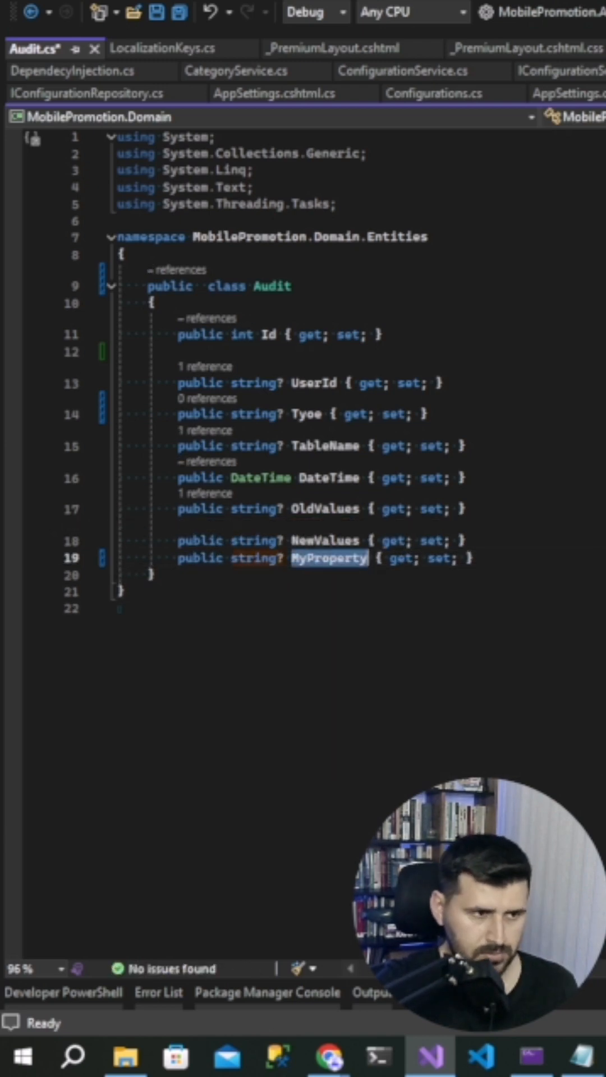
pyautogui.write('AffectedColumns')
pyautogui.write('public string? PrimaryK { get; set; ')
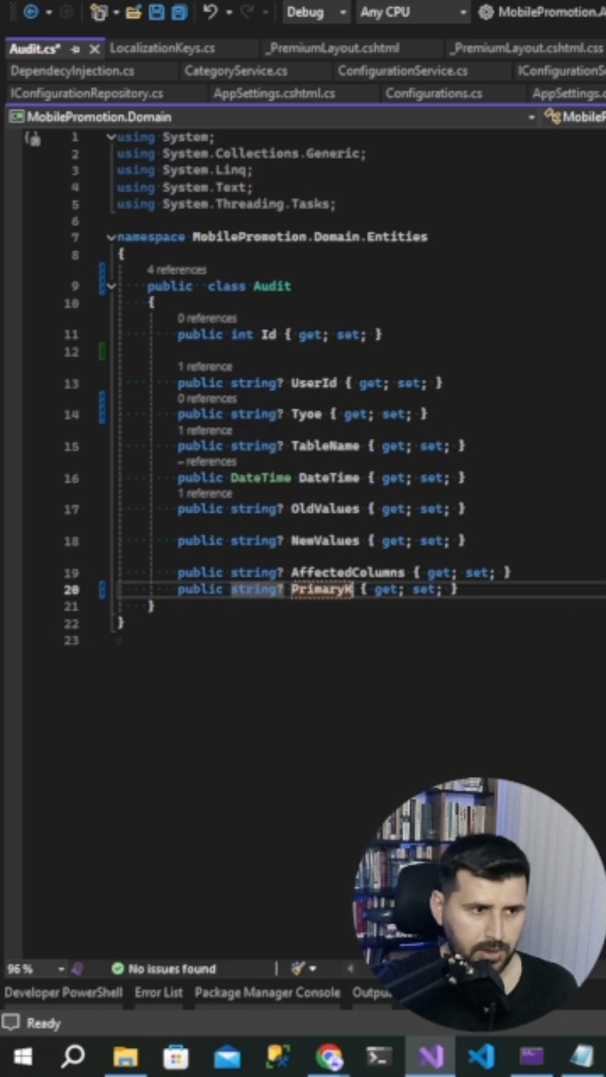
pyautogui.write('k')
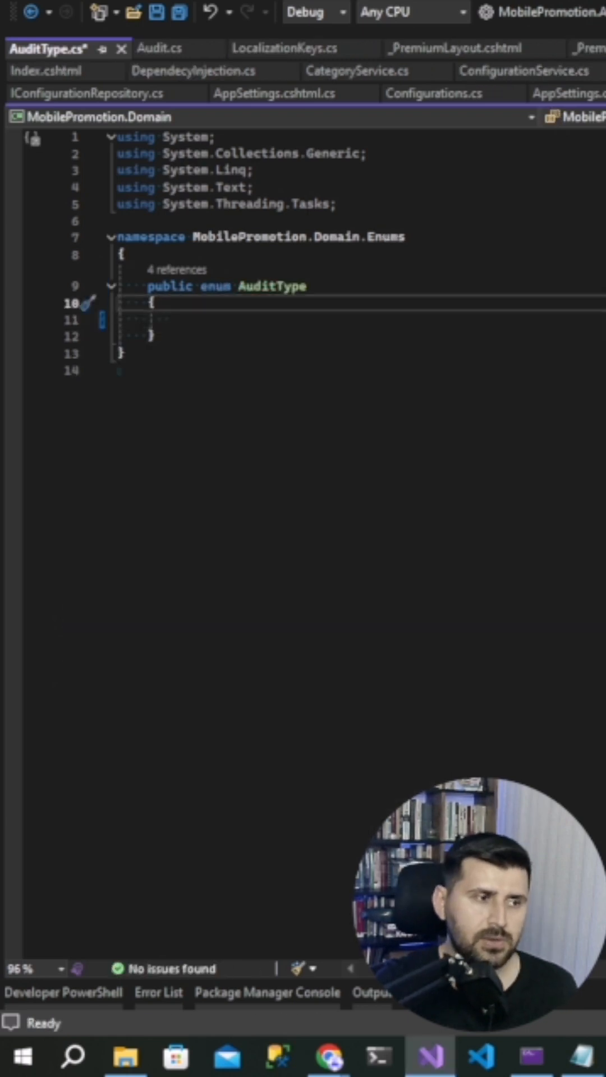
# - Add a Create = 1 member to the AuditType enum
pyautogui.write('Cr')
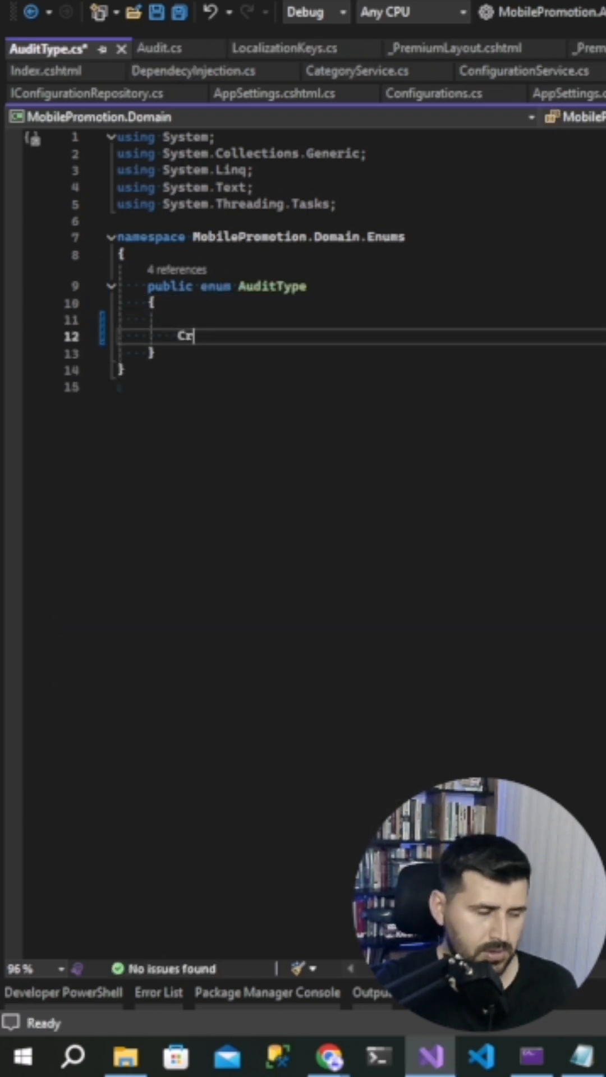
pyautogui.write('eate=1,')
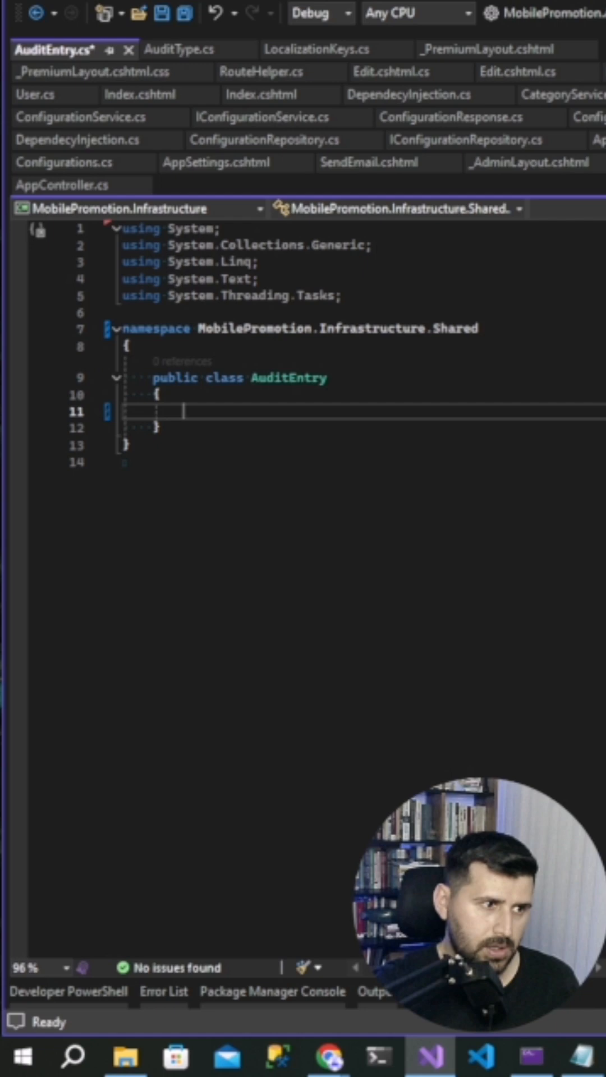
# - Give AuditEntry an Entry EntityEntry, UserId, TableName and an initialised Dictionary<string,object> Keyvalues
pyautogui.write('public AuditEntry() { }')
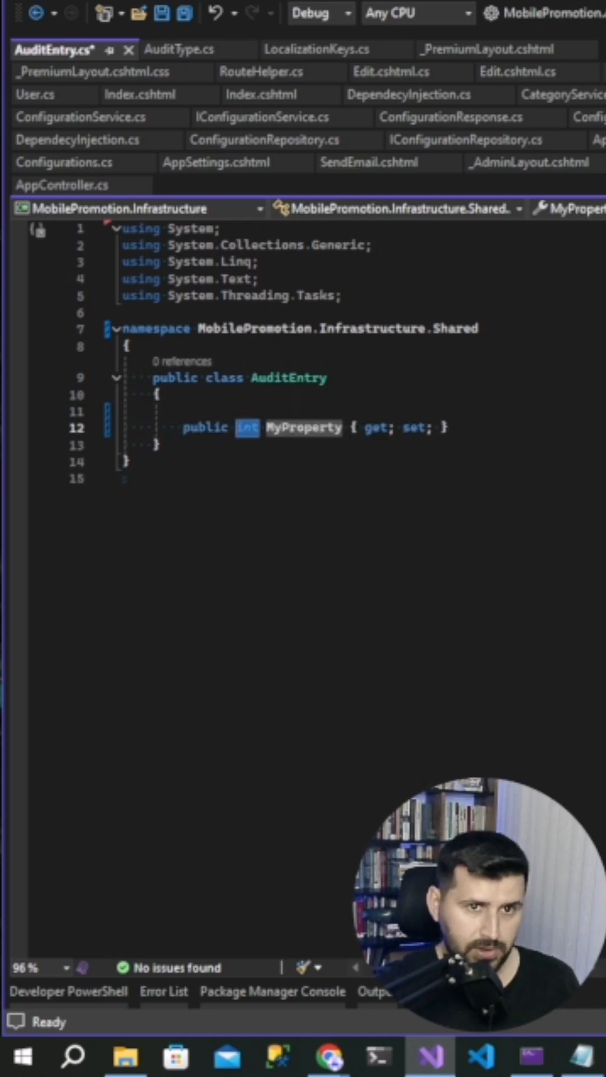
pyautogui.write('EntityEntry Entry { get;')
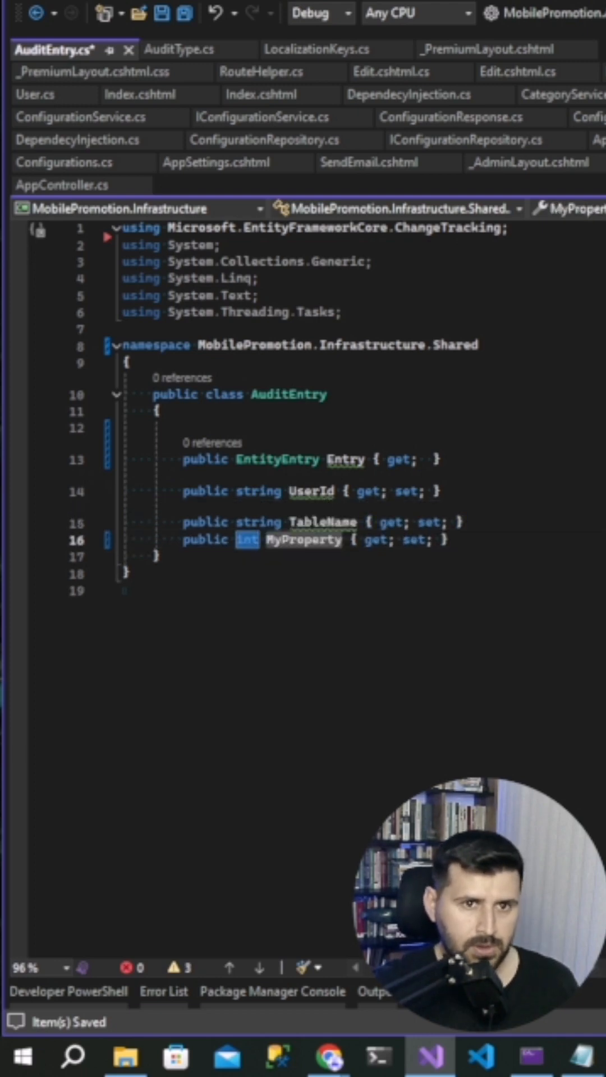
pyautogui.write('Dictionary')
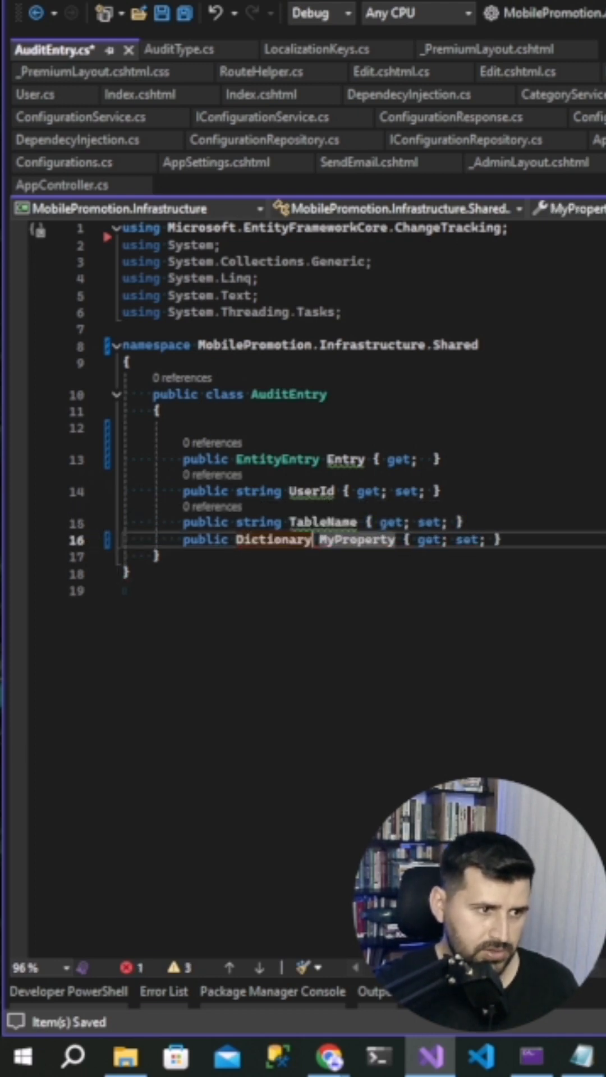
pyautogui.write('<string,object')
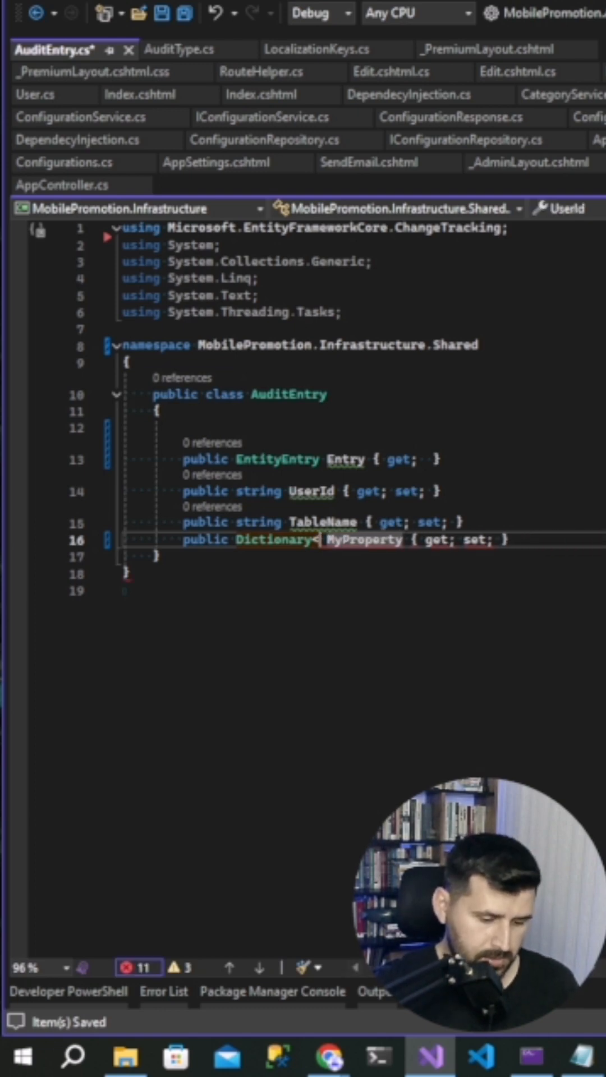
pyautogui.write('string,object>')
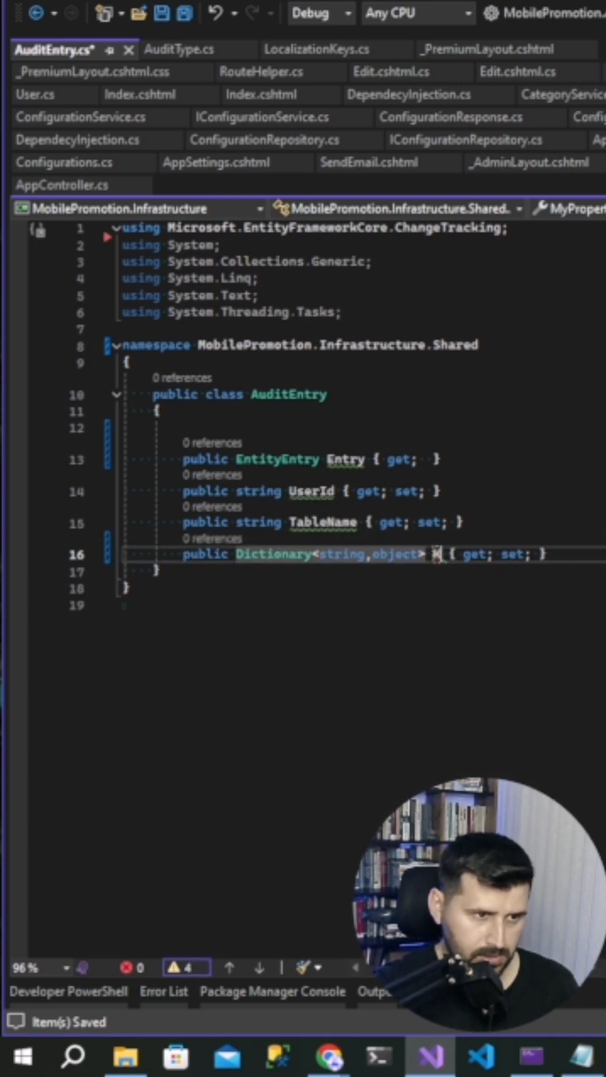
pyautogui.write('Keyvalues')
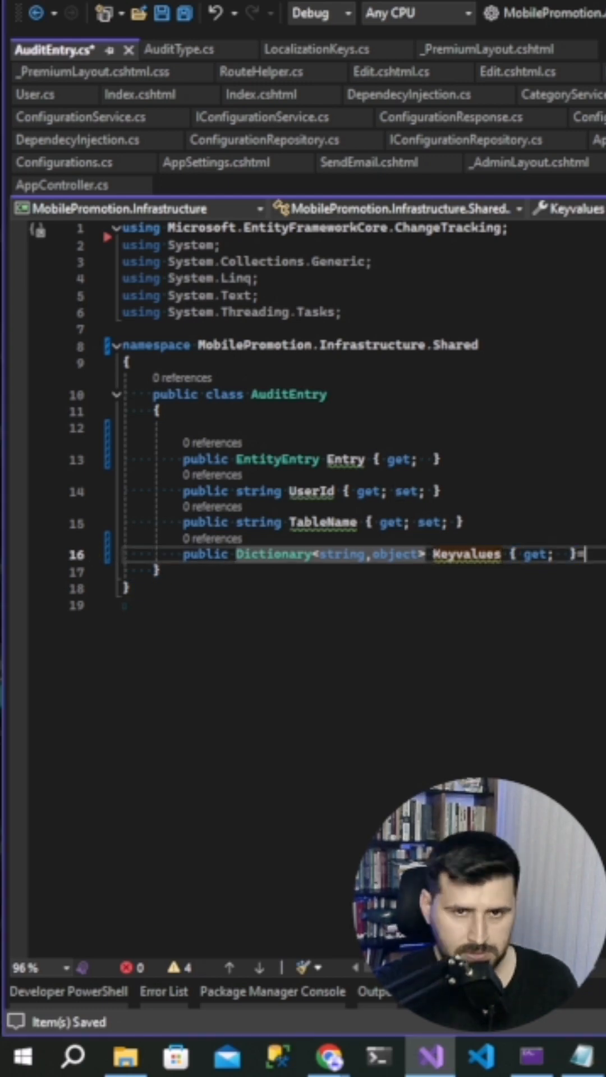
pyautogui.write('=new')
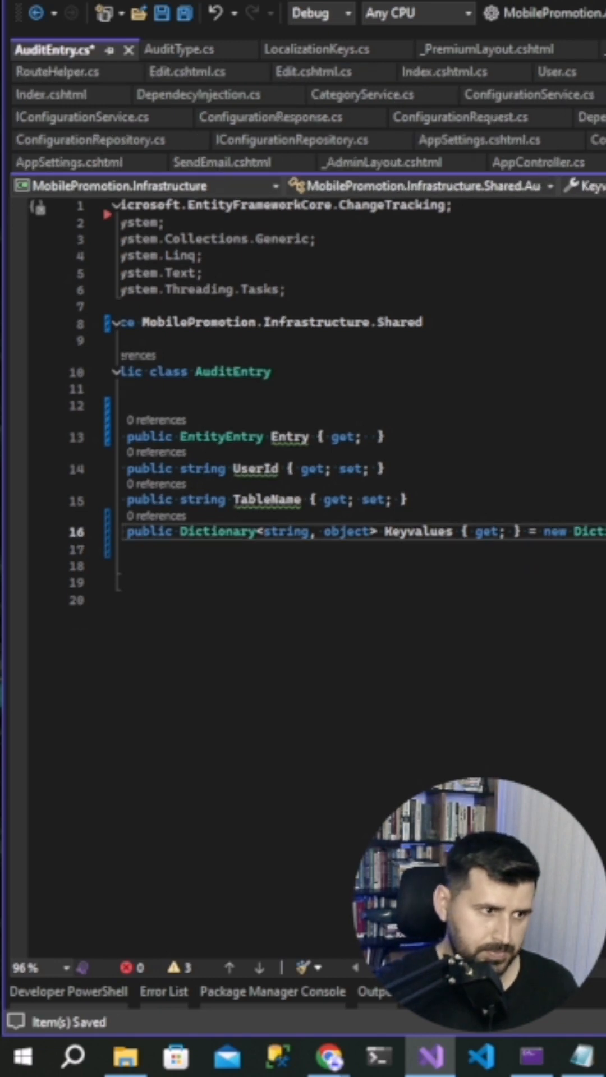
# - Add OldValues and NewValues Dictionary<string,object> properties to AuditEntry
pyautogui.write('public')
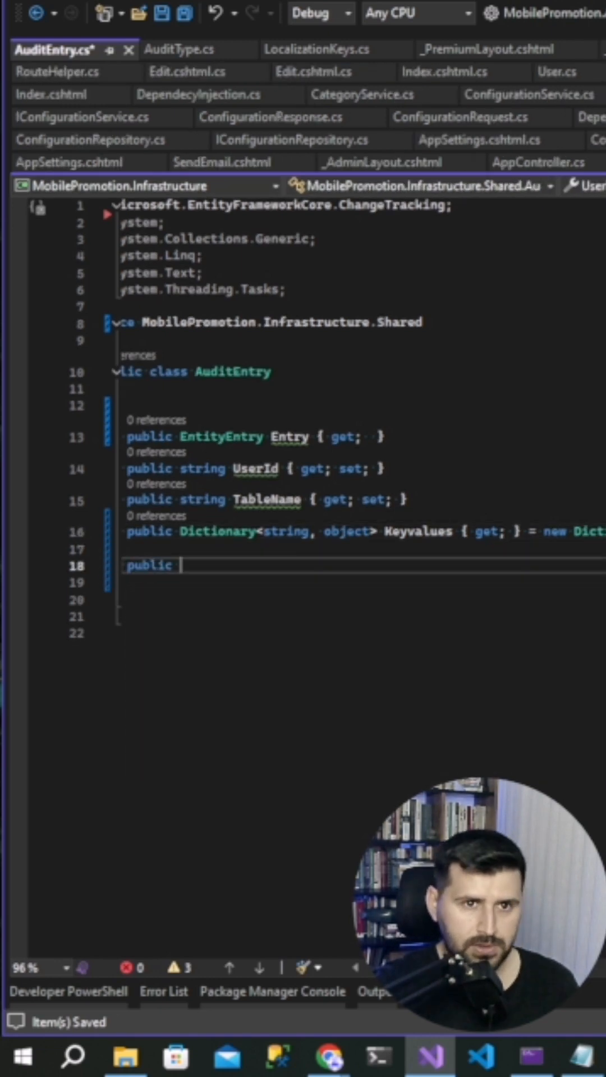
pyautogui.write('D')
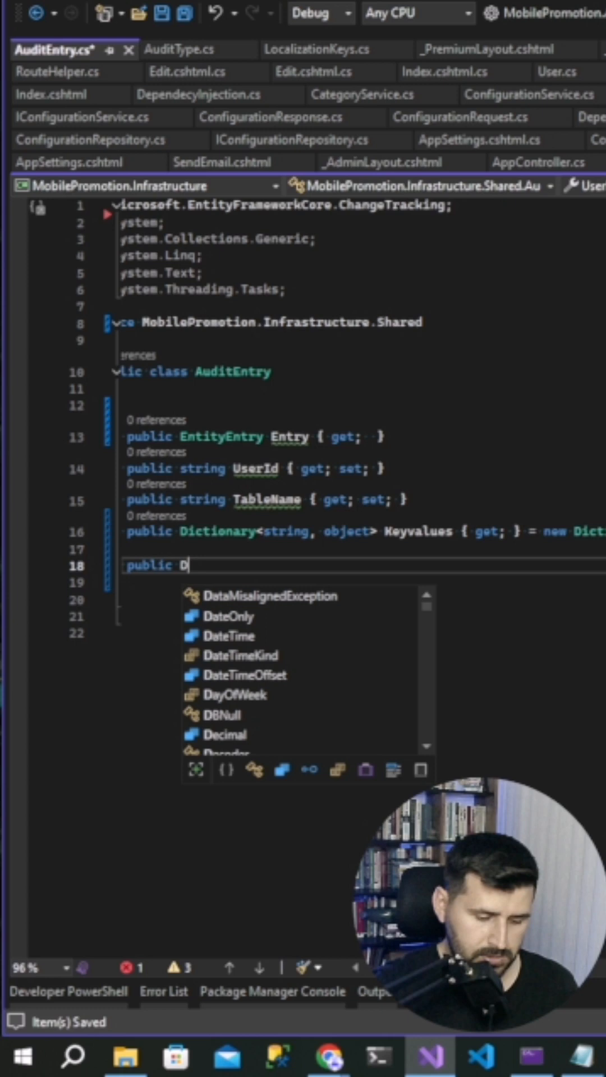
pyautogui.write('ictionary<string>')
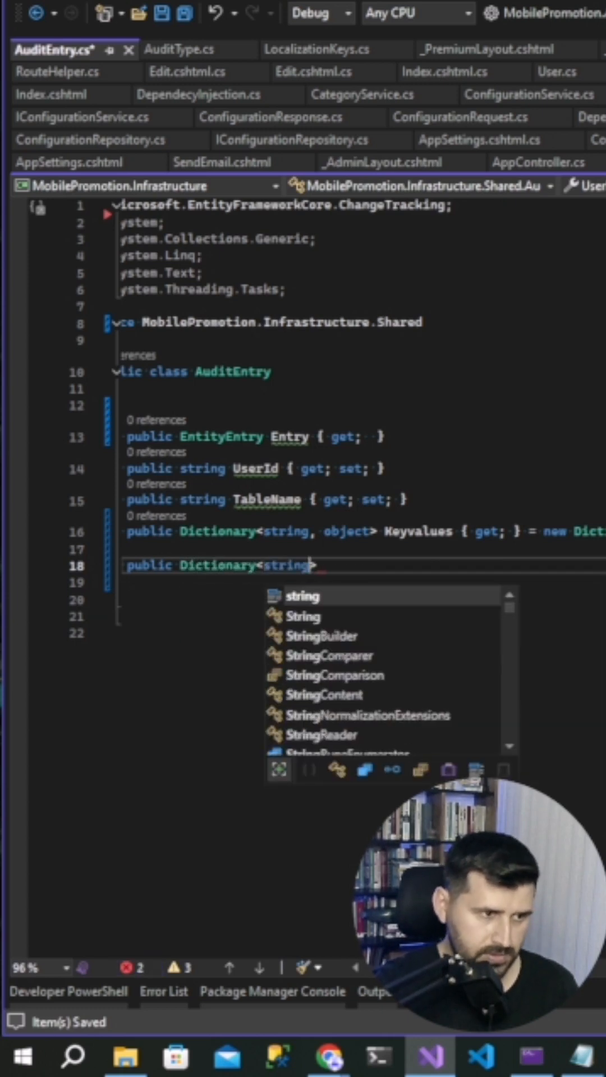
pyautogui.write(',object>P')
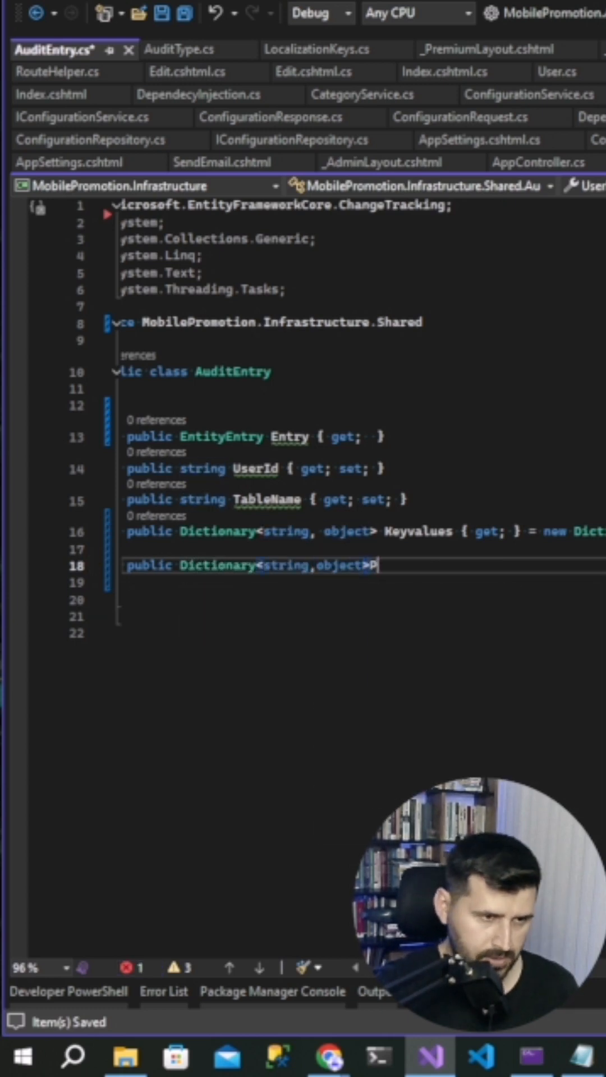
pyautogui.write('ldValues { get; } = new Dicti')
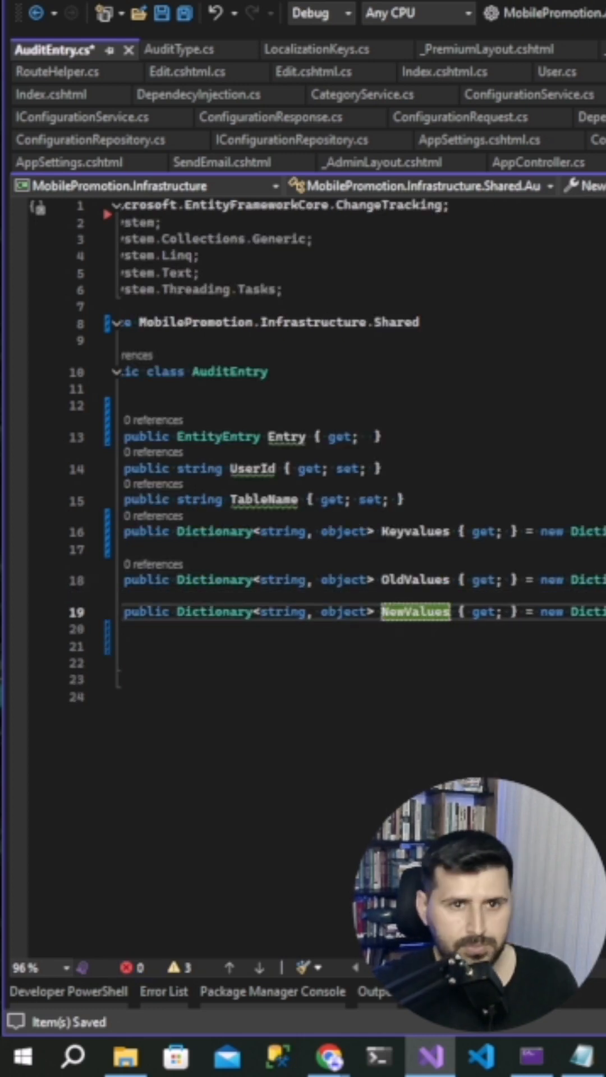
# - Add an AuditType property and a ChangedColumns list initialised to new List<string>()
pyautogui.write('prop')
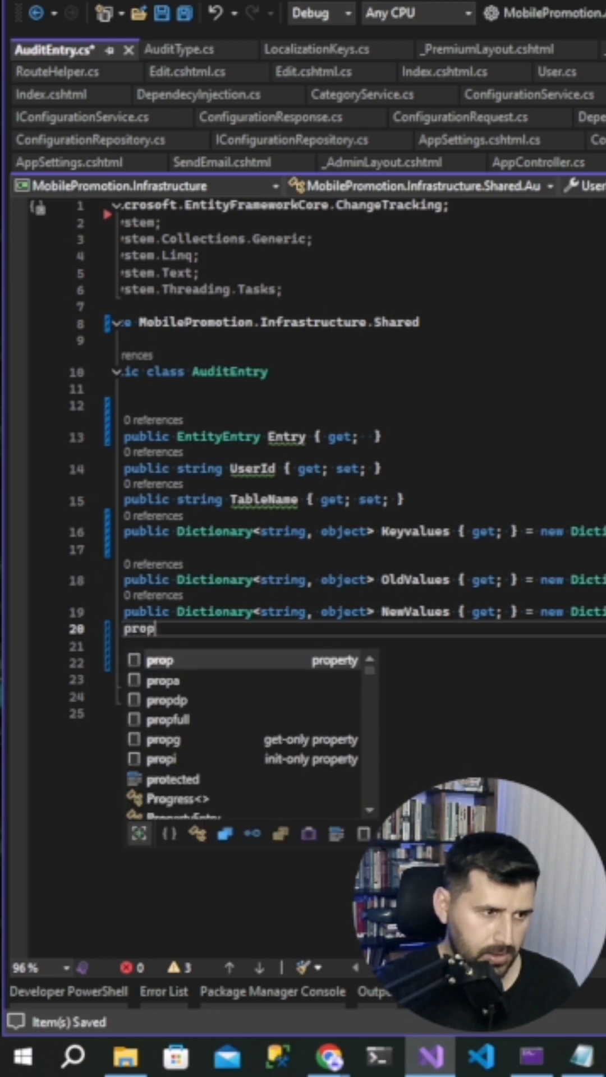
pyautogui.press('Tab')
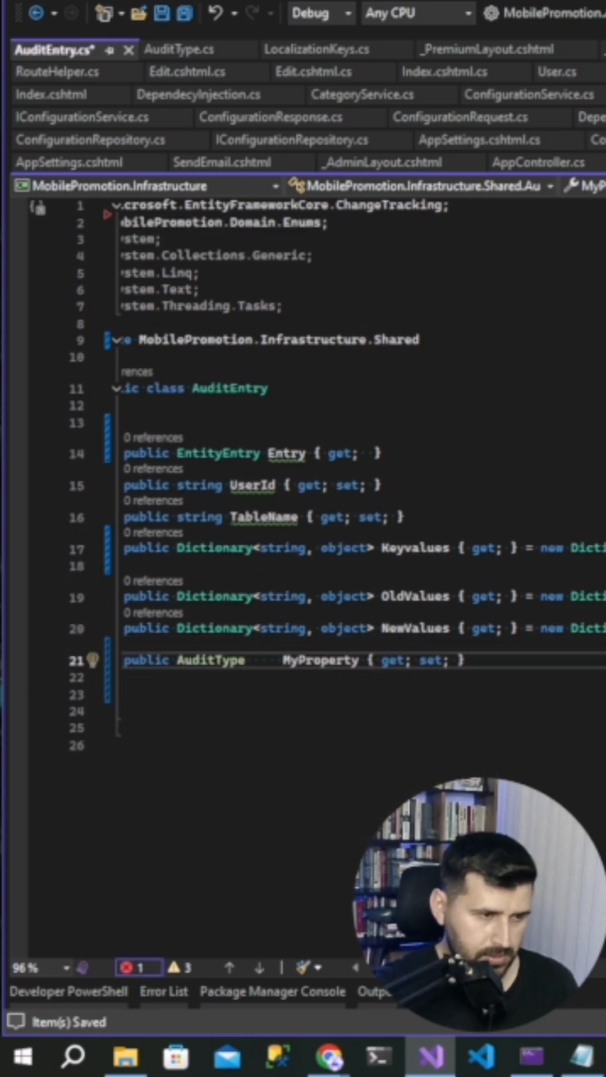
pyautogui.write('AuditT')
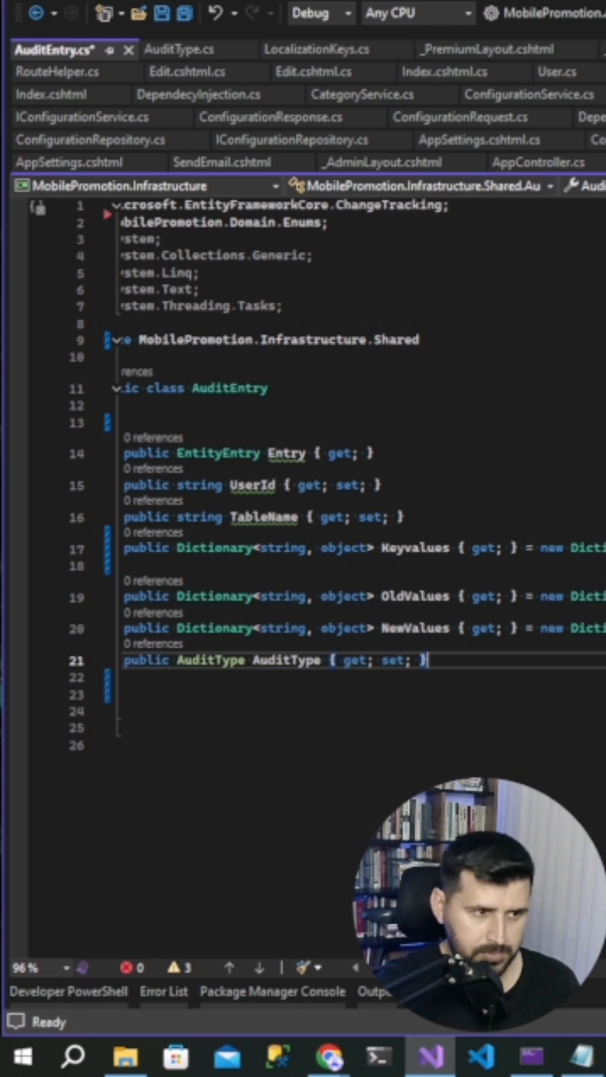
pyautogui.press('ctrl+s')
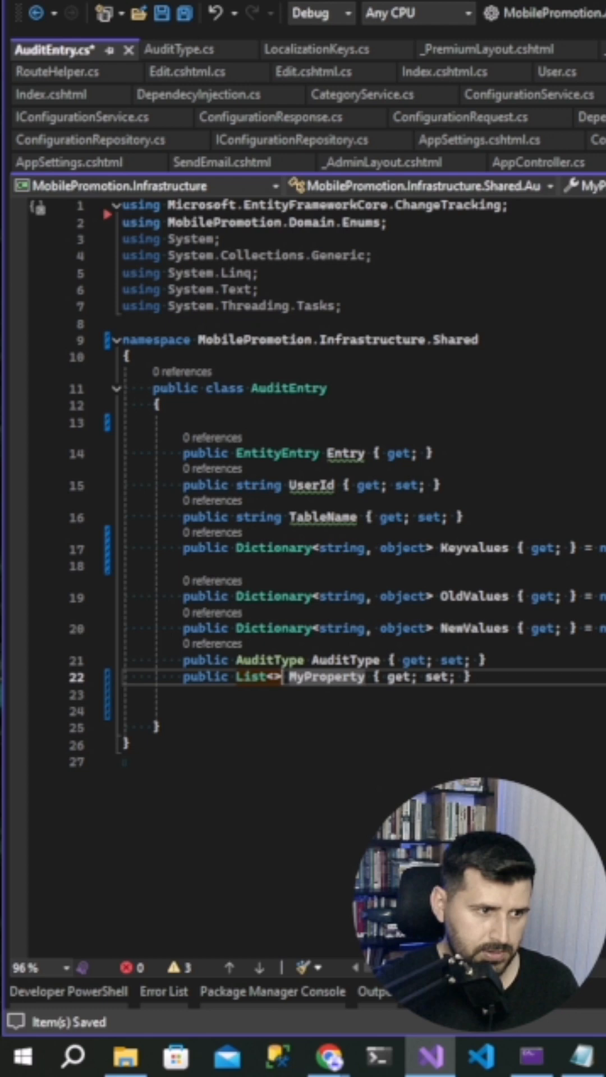
pyautogui.write('string')
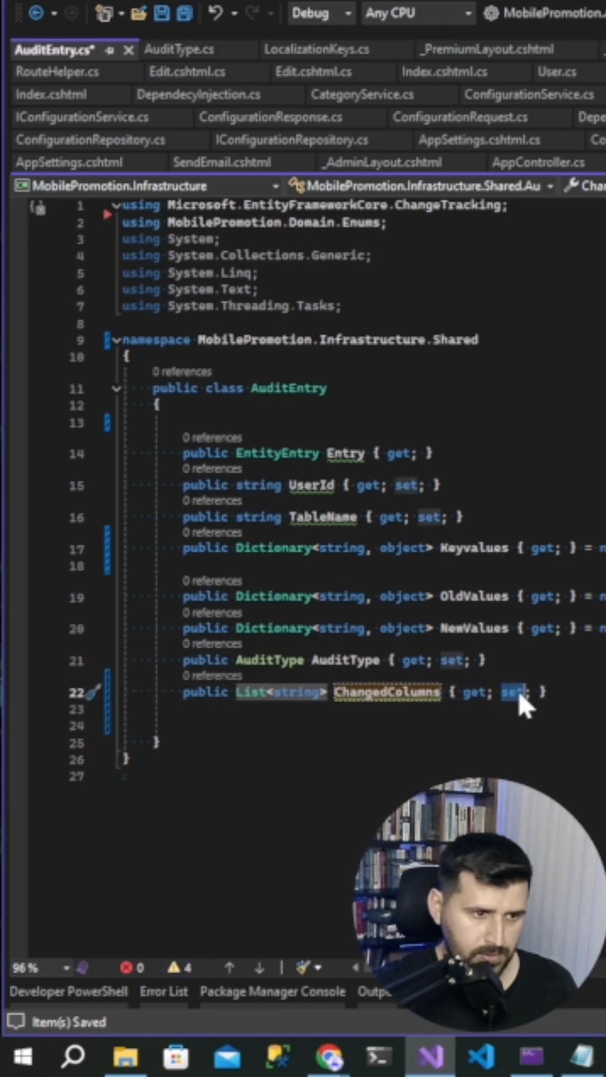
pyautogui.write('=n')
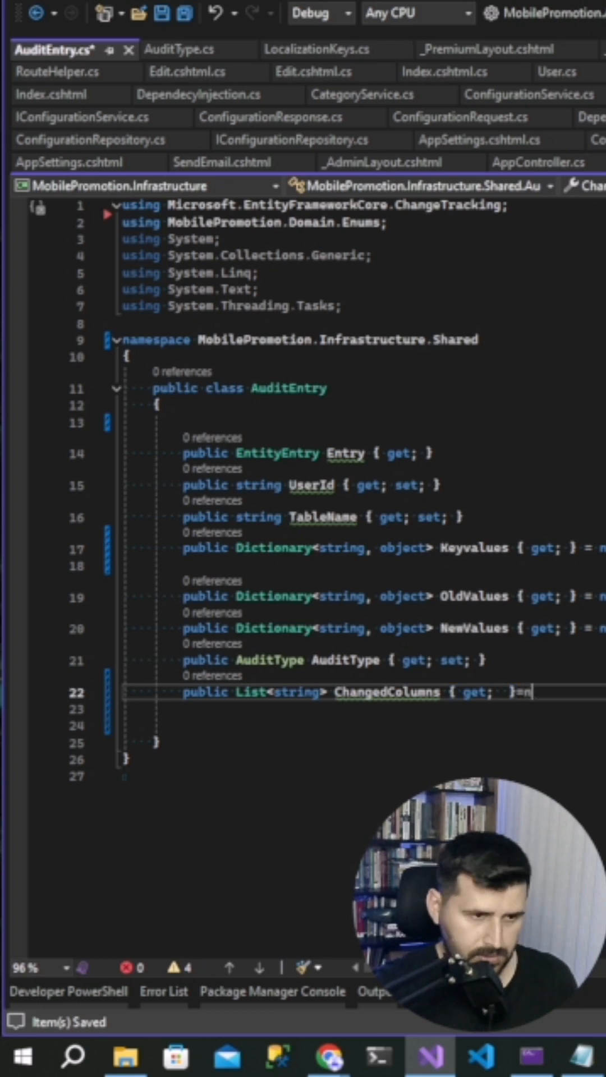
pyautogui.write('ew List<string>();')
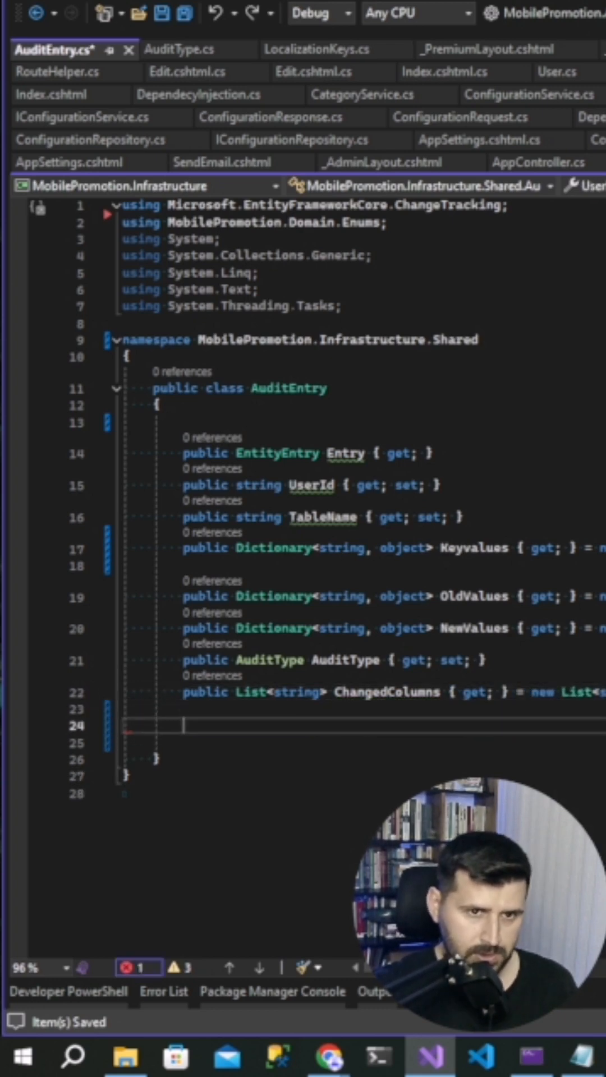
# - Start a public ToAudit method creating an Audit and assigning UserId and Type
pyautogui.write('public AuditType To')
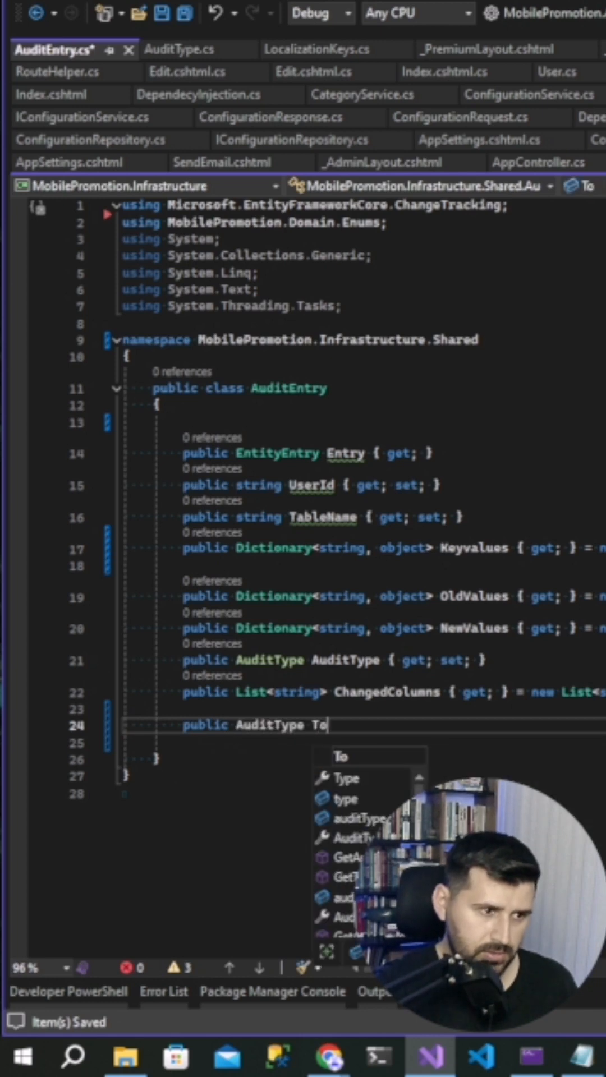
pyautogui.write('Audit() { }')
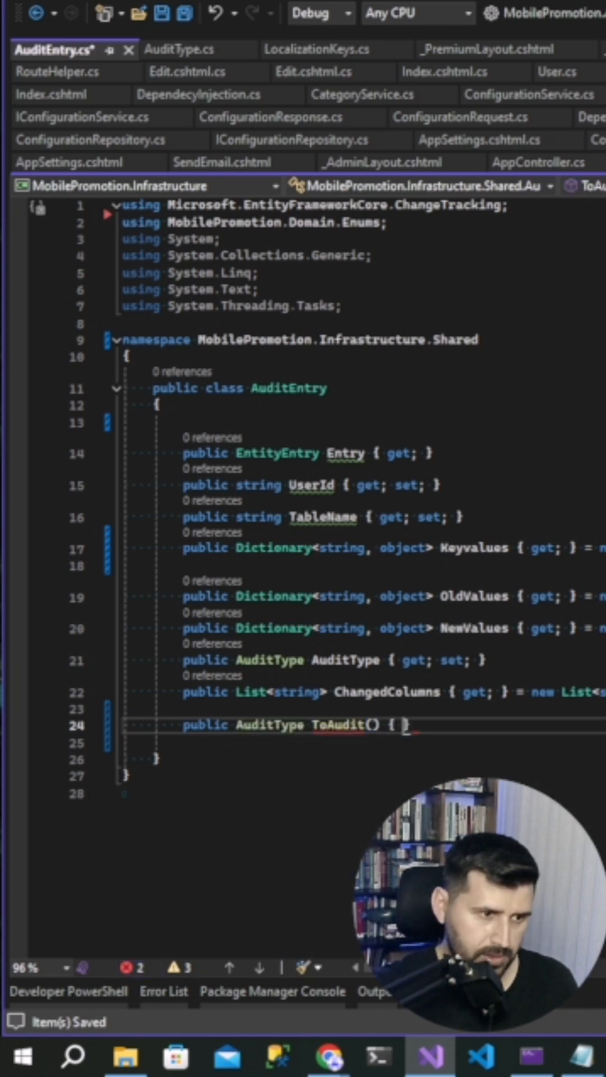
pyautogui.write('Au')
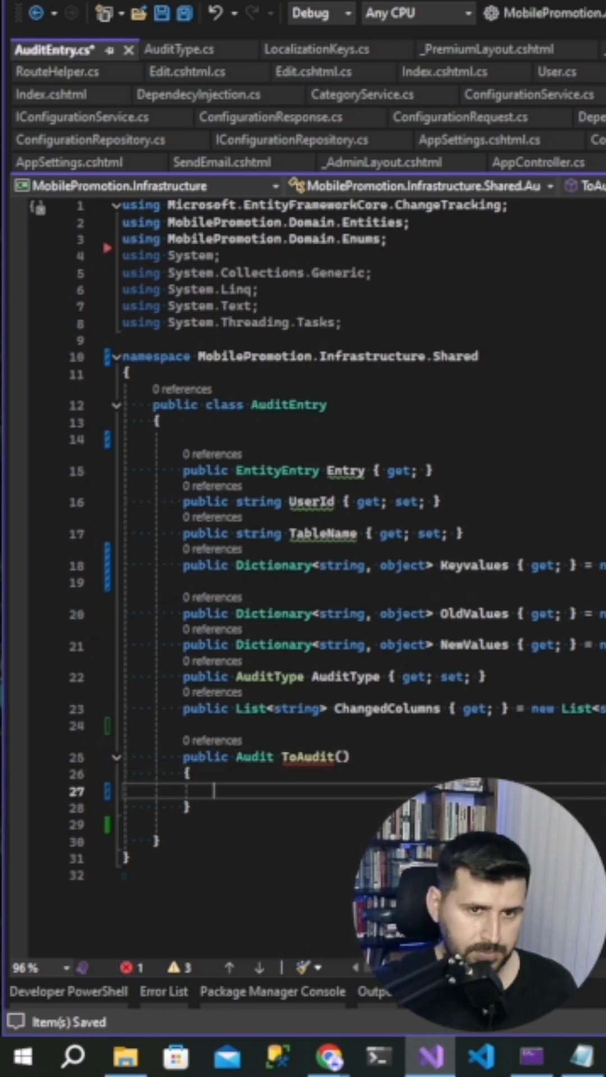
pyautogui.write('var audit=')
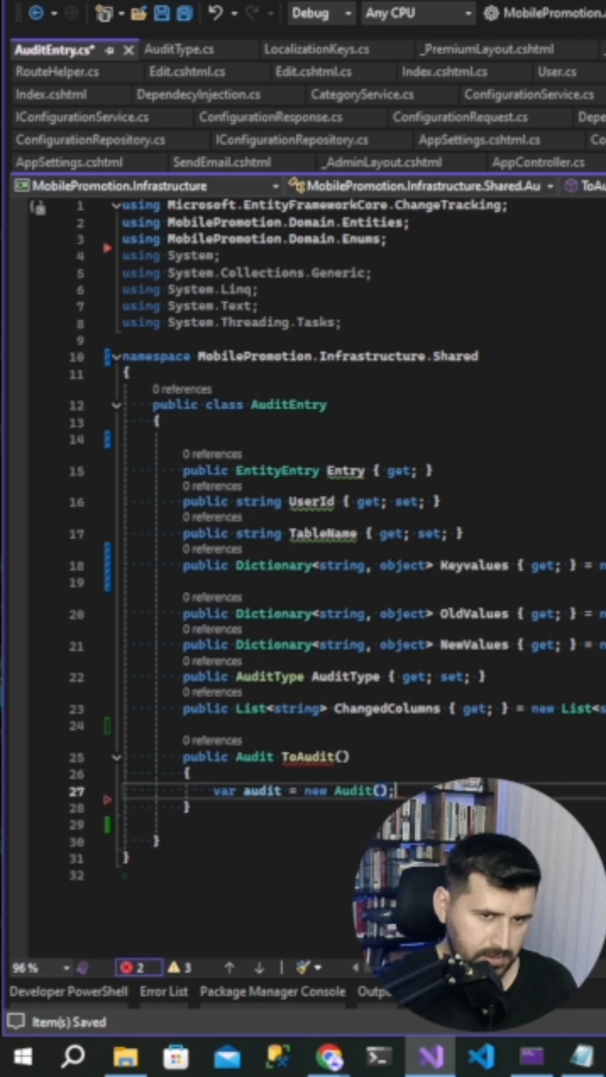
pyautogui.write('audit.UserId=User')
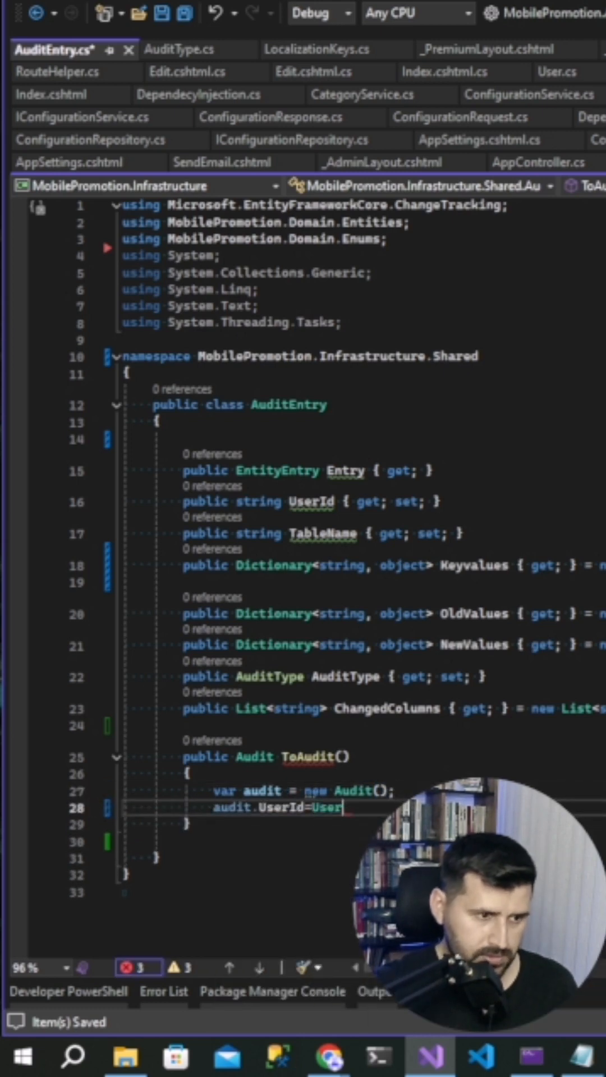
pyautogui.write('awd')
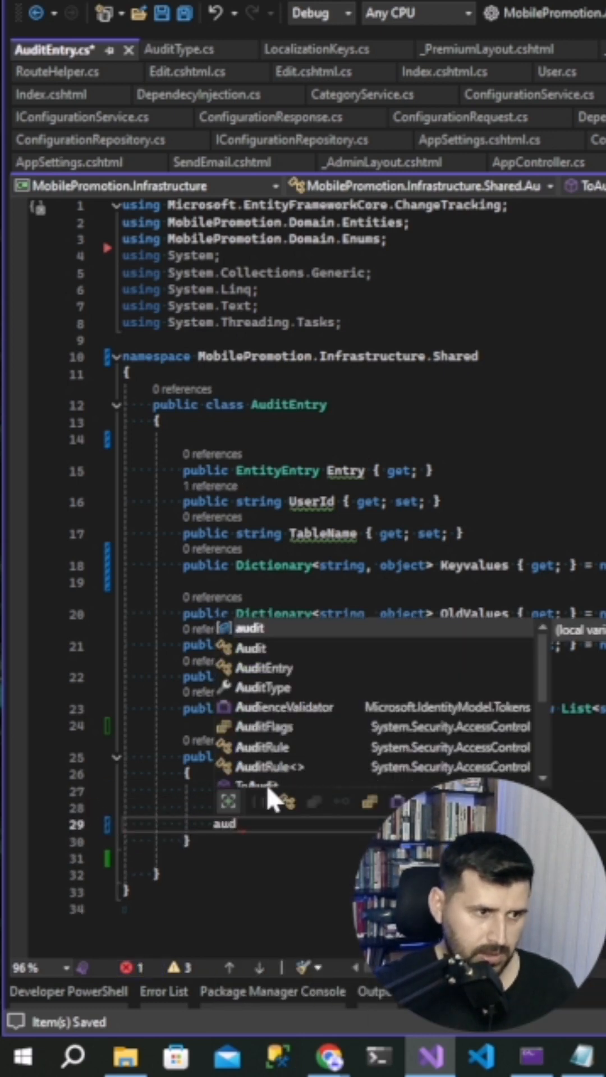
pyautogui.write('audit.Type=AuditType.T')
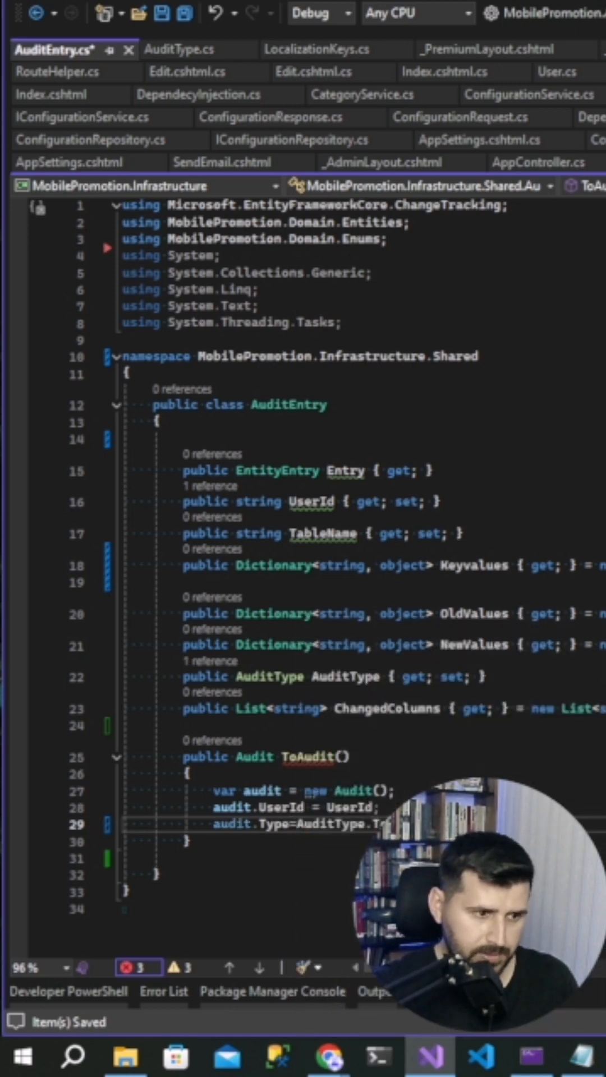
# - Assign the remaining Audit fields including values and ChangedColumns, then return audit
pyautogui.write('audit.NewValues = OldValues.Count')
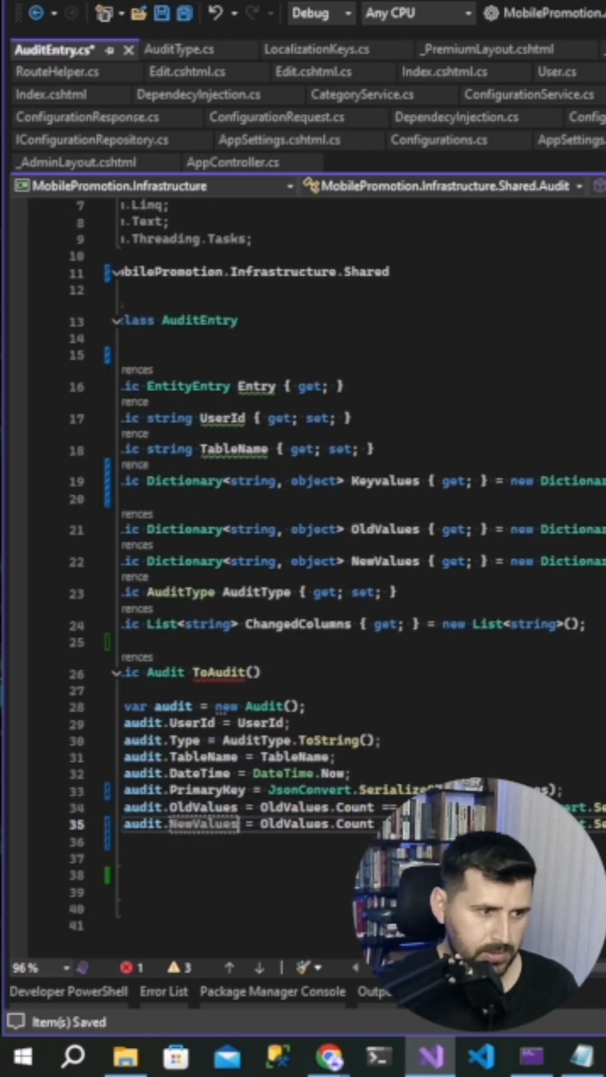
pyautogui.write('new')
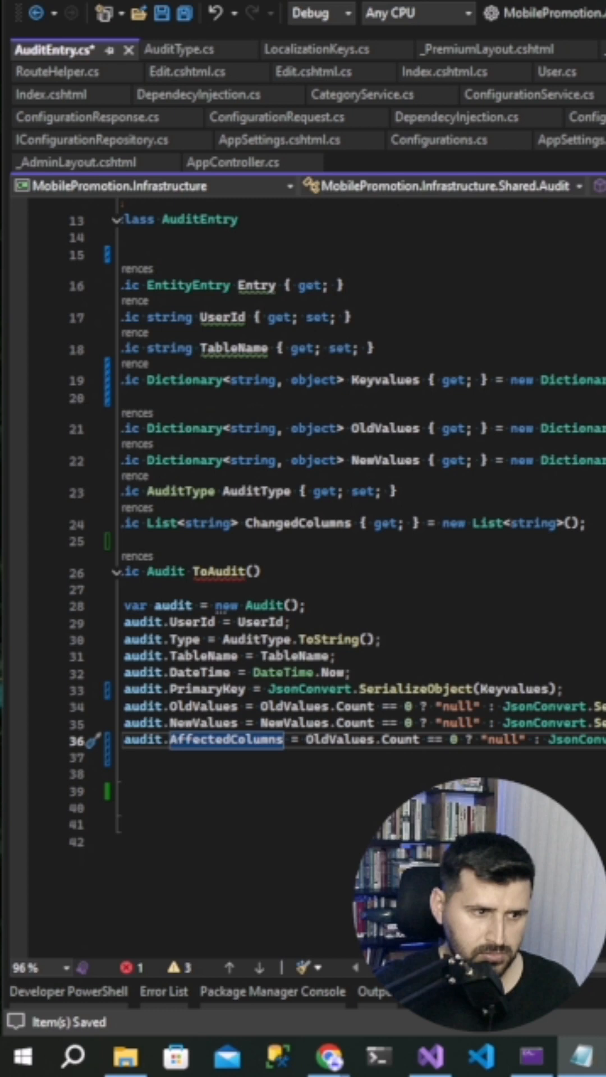
pyautogui.write('ChangedColumn')
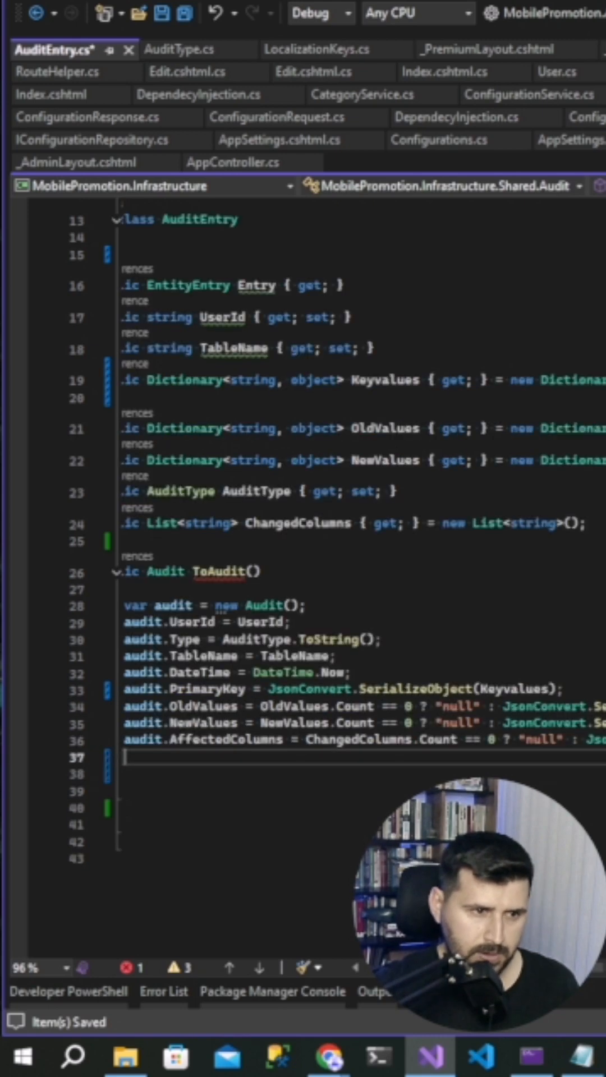
pyautogui.write('return audit;')
pyautogui.click(361, 254)
pyautogui.write('public AuditEntry(')
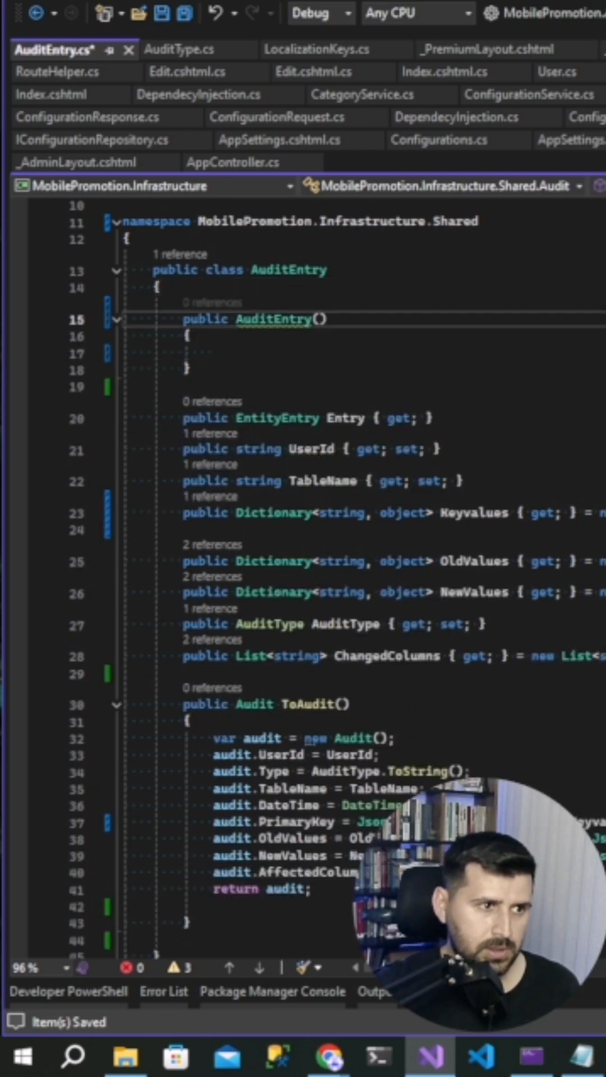
# - Add an AuditEntry(EntityEntry entry) constructor storing Entry, then bring up AppDbContext.cs
pyautogui.write('EntityEntry')
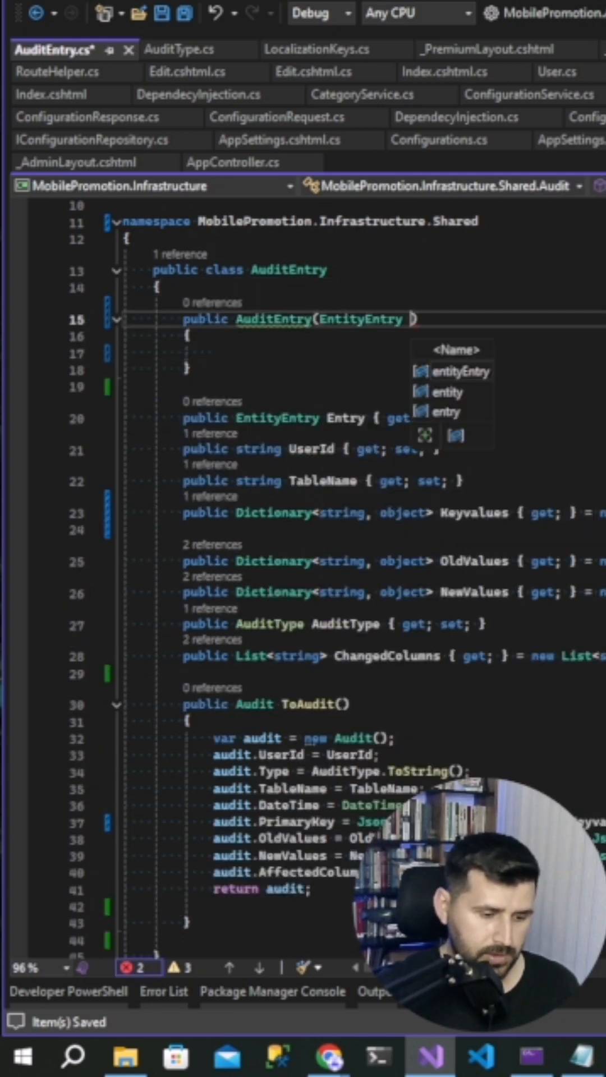
pyautogui.write('entry)')
pyautogui.click(394, 352)
pyautogui.write('Entry = entry;')
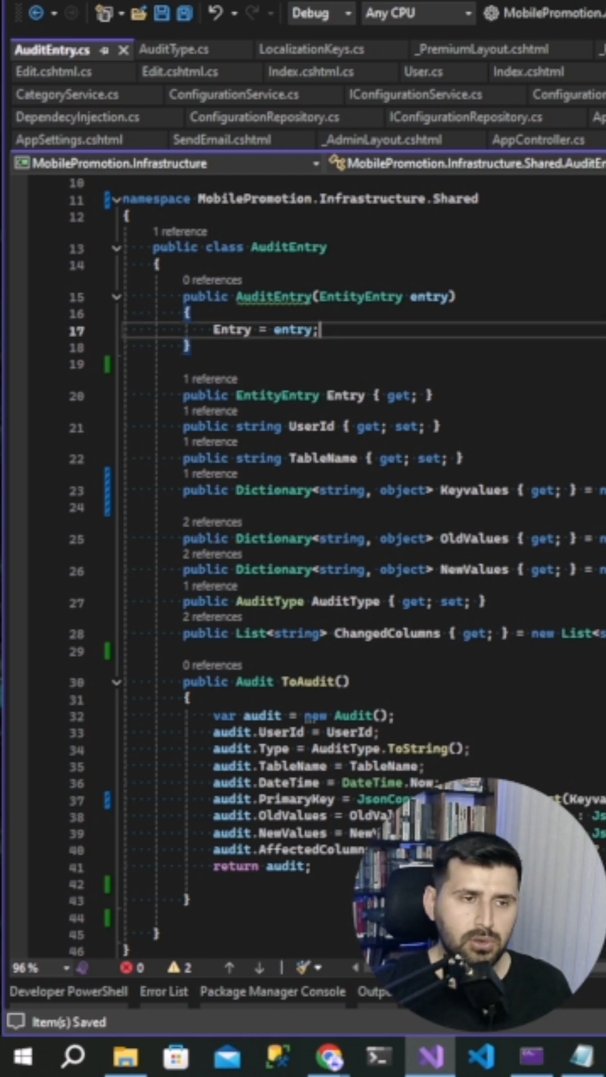
pyautogui.click(51, 49)
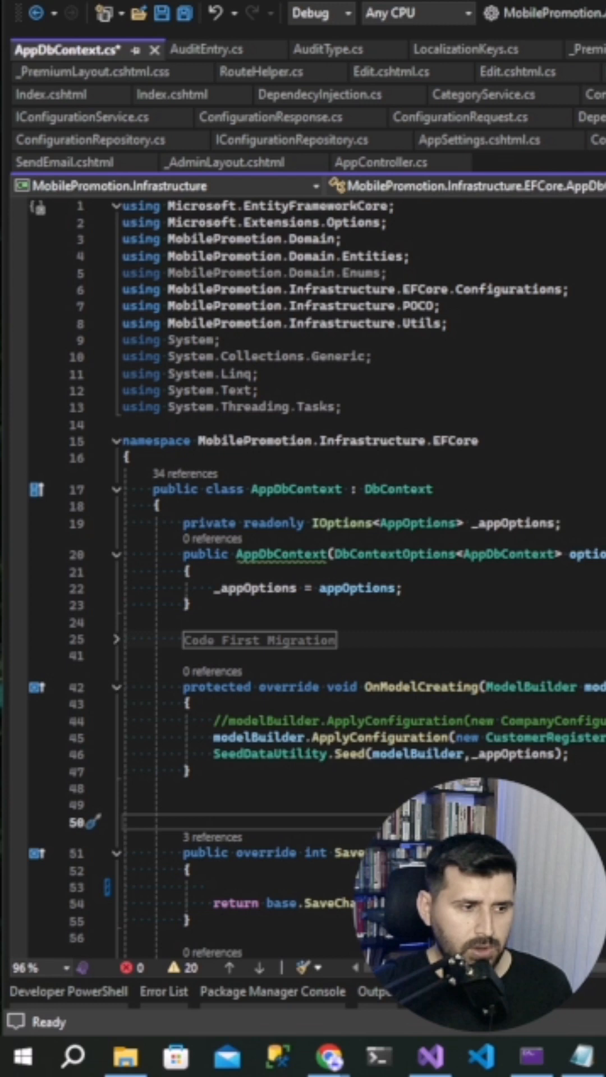
# - Write private void BeforeSaveChanges calling ChangeTracker.DetectChanges and declaring var auditEntries
pyautogui.write('private')
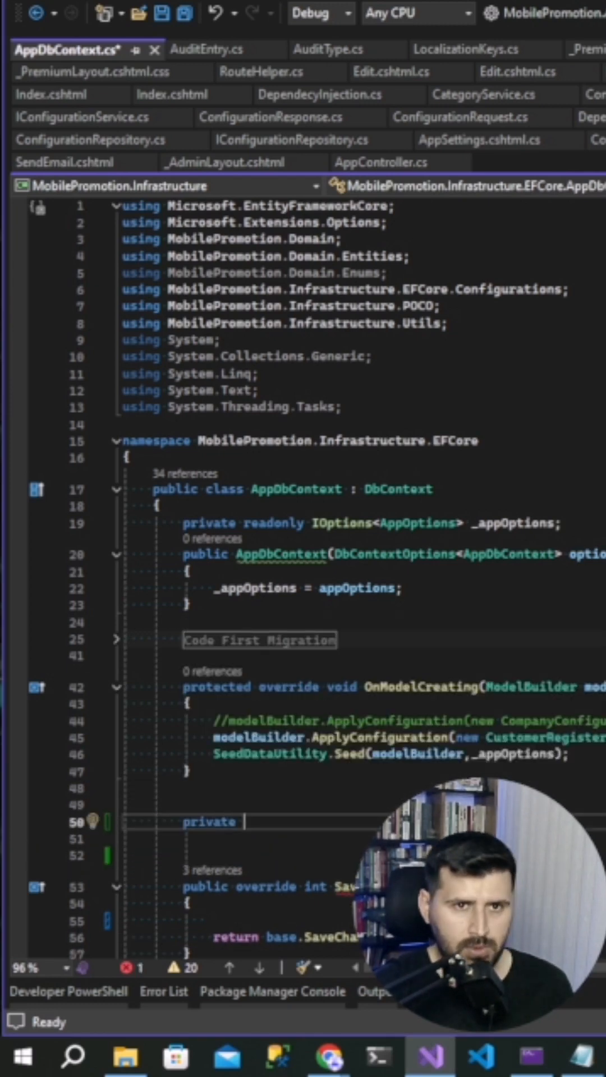
pyautogui.write('void BeforeSaveCh')
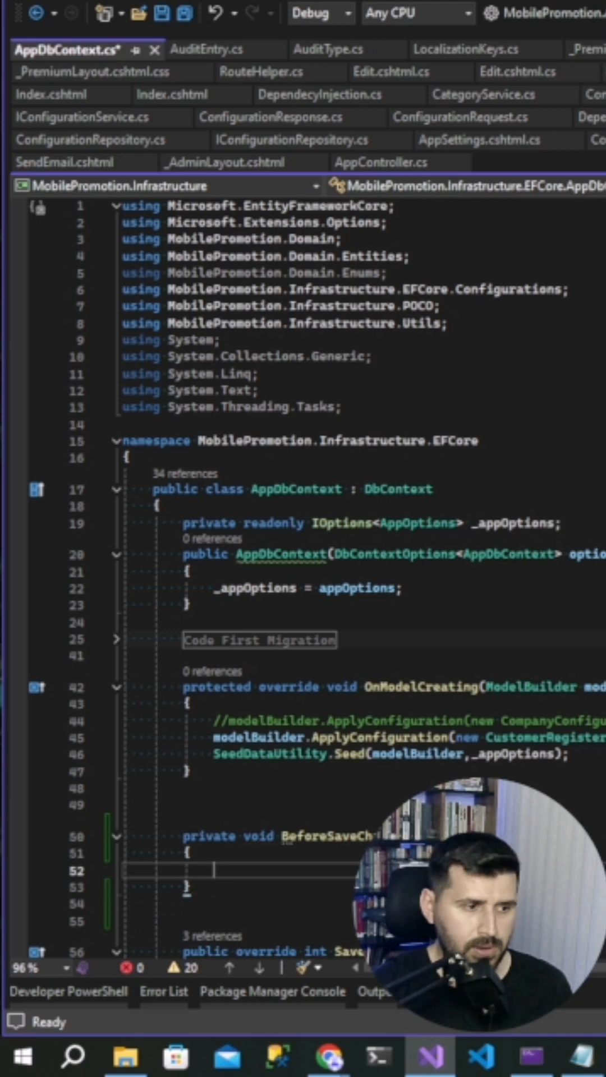
pyautogui.write('ChangeTracker.')
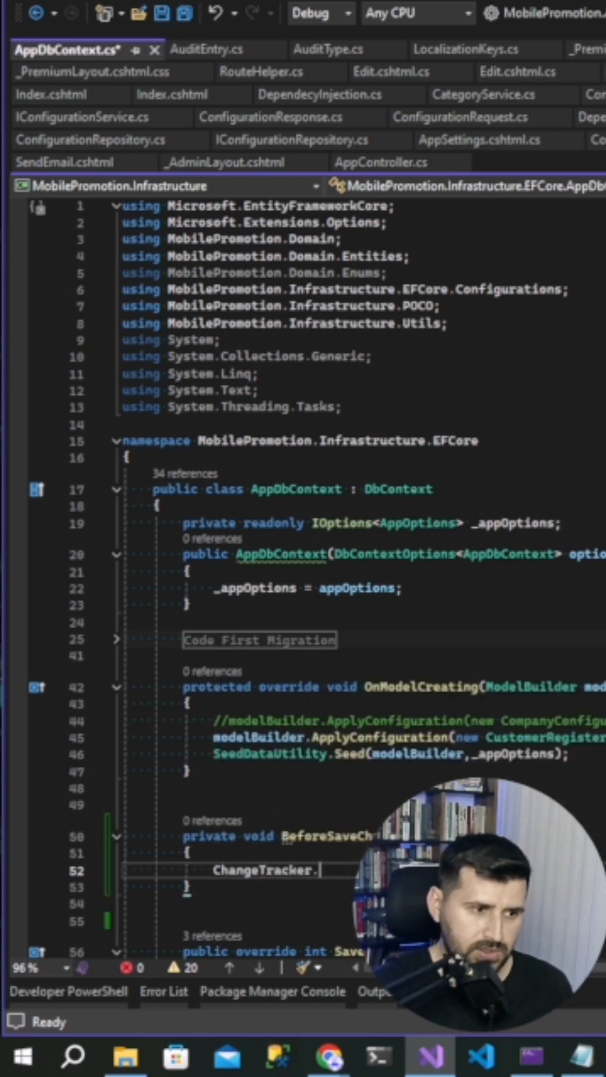
pyautogui.write('Detec')
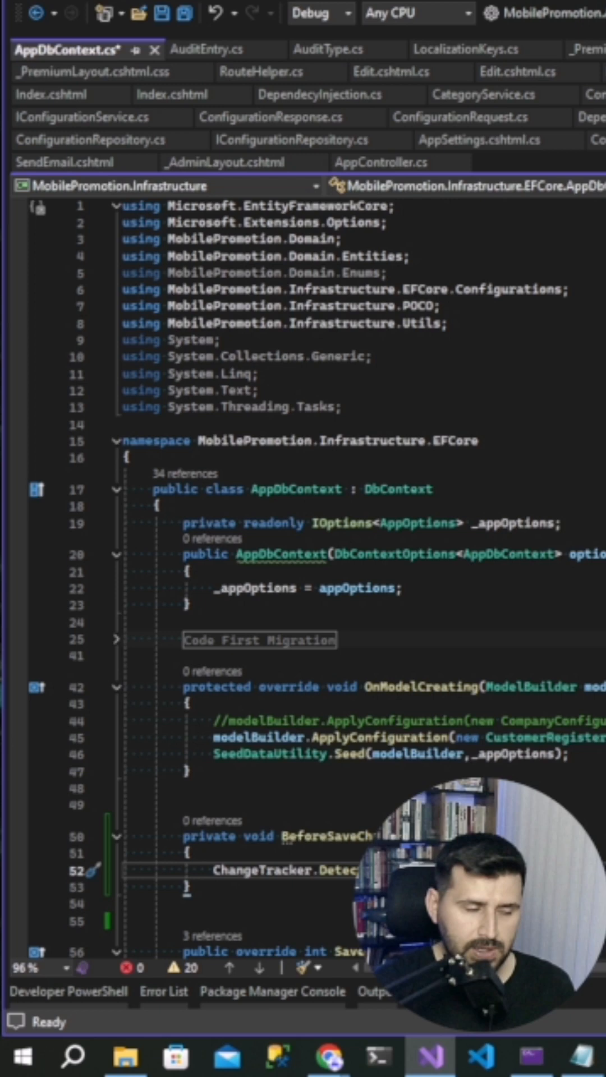
pyautogui.write('var auditEntries =')
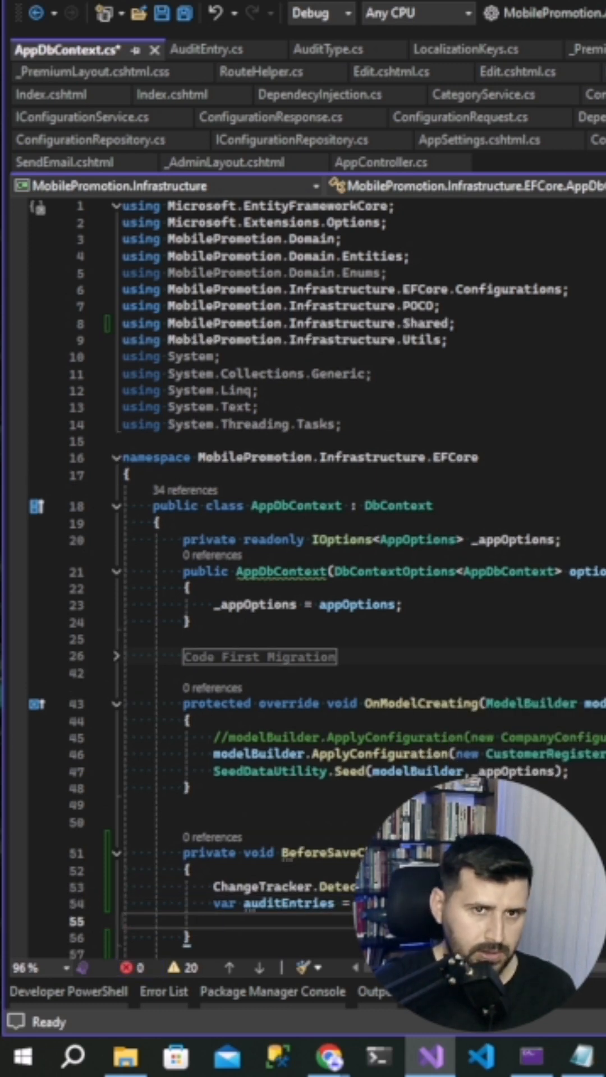
# - Loop over ChangeTracker entries, continue past Audit entities, and start declaring var auditEntry
pyautogui.write('foea')
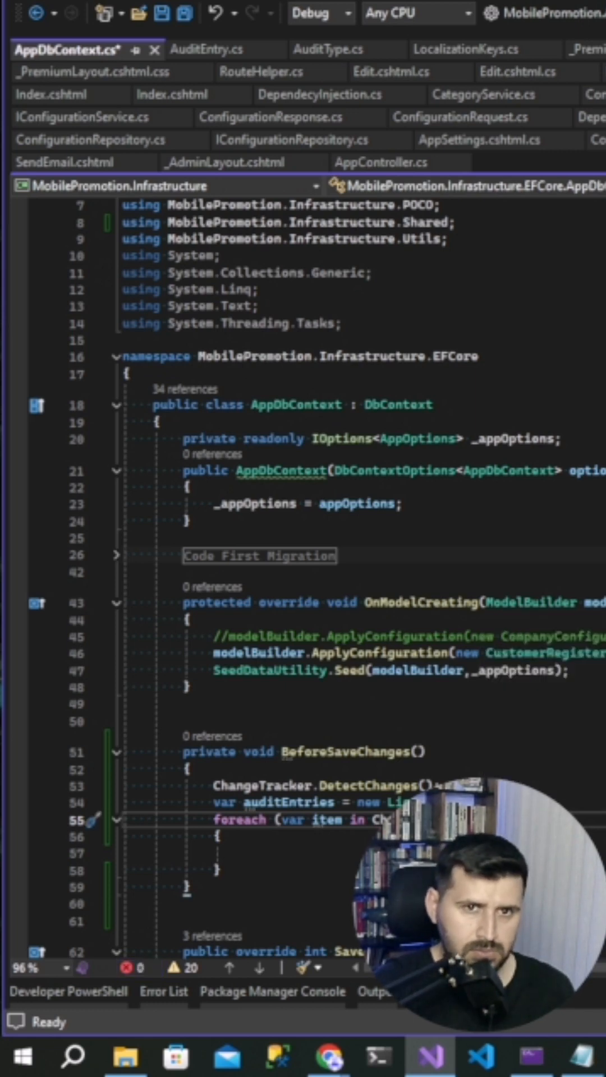
pyautogui.scroll(-3)
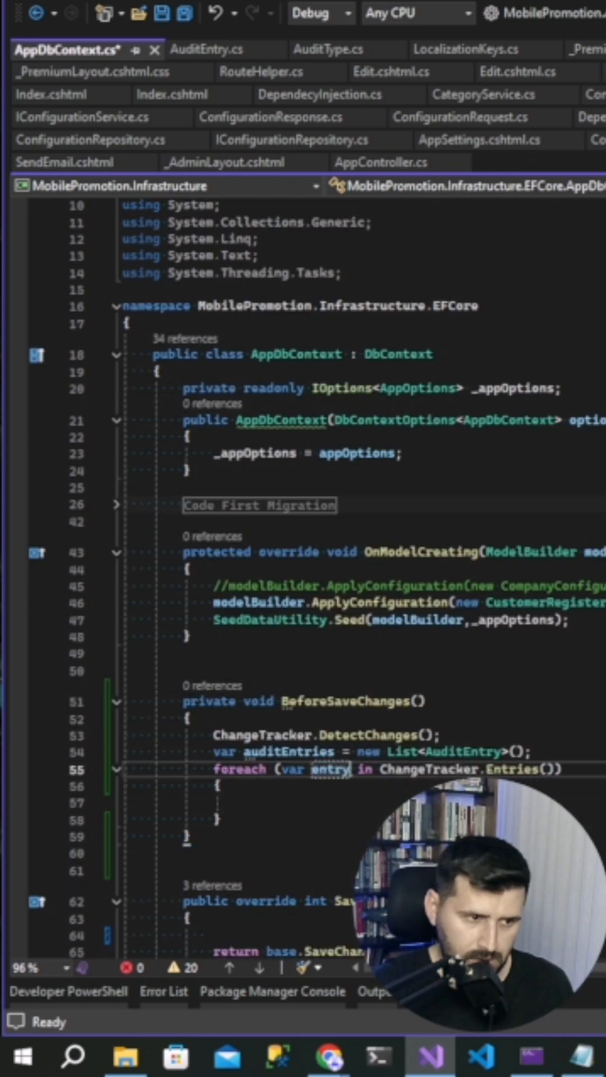
pyautogui.write('i')
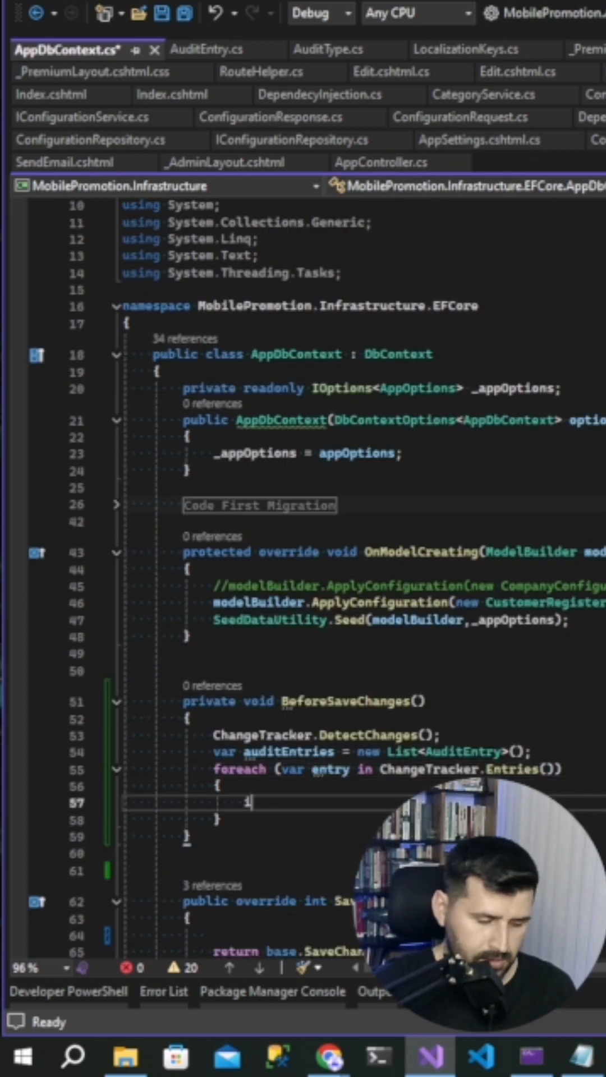
pyautogui.write('if(entry.Entity is Audit||')
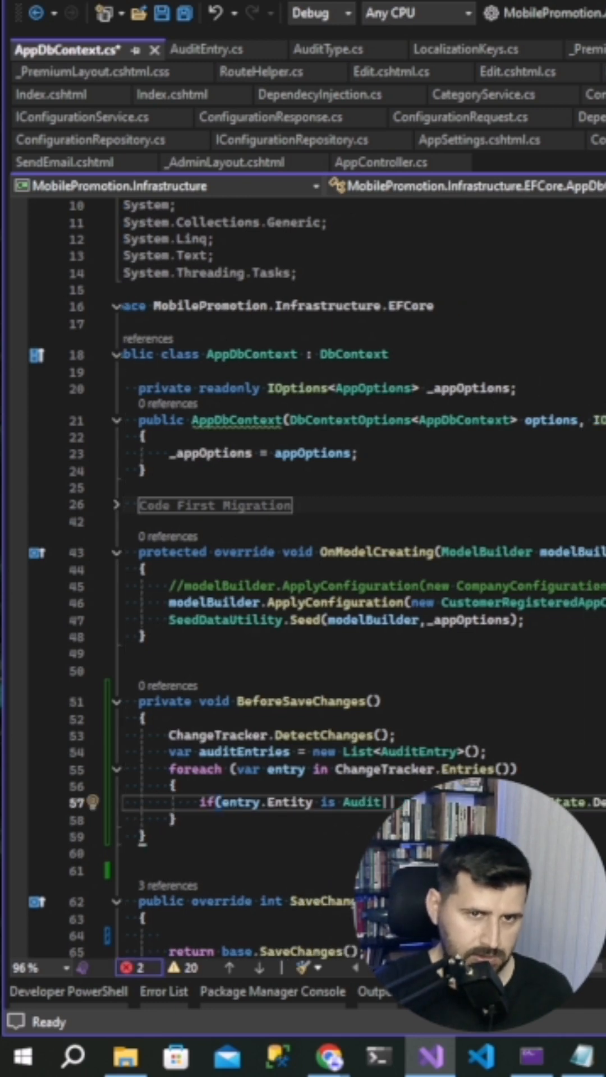
pyautogui.write('continue;')
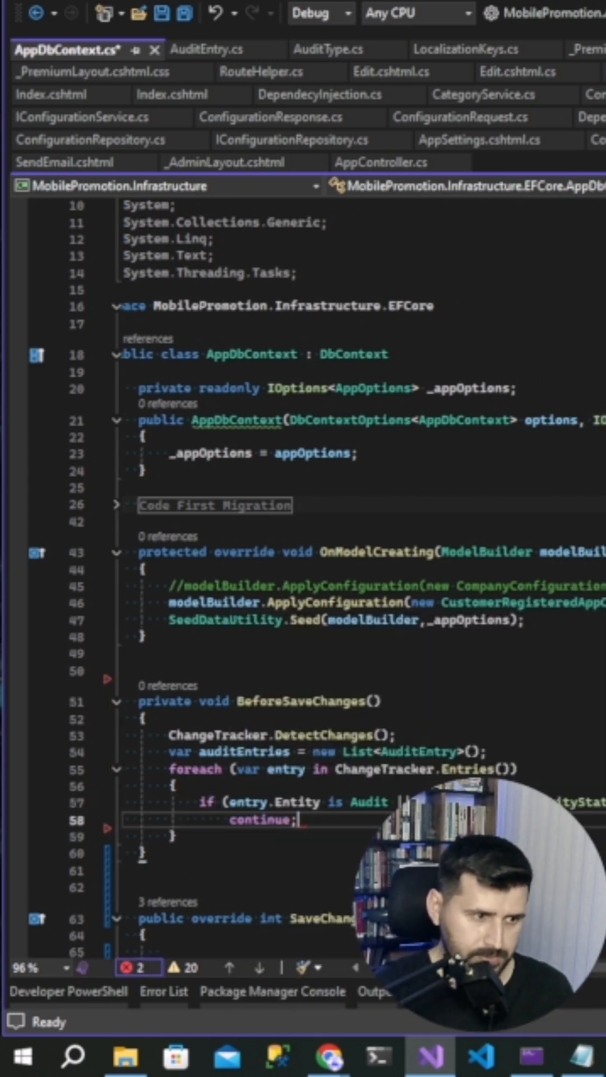
pyautogui.write('var auditEntry = new A')
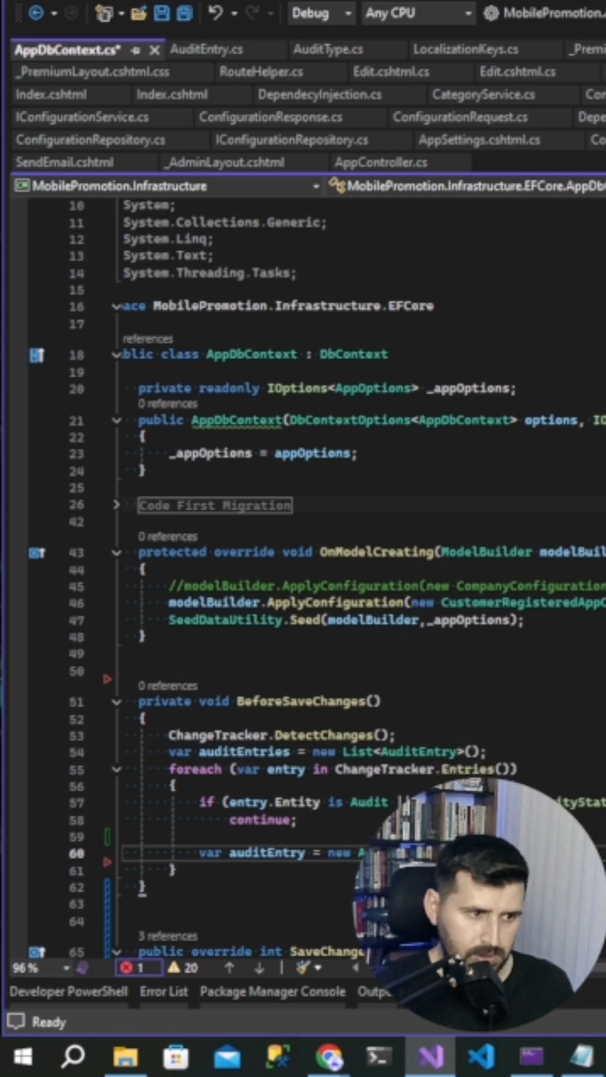
# - Set the audit entry's TableName and add it via auditEntries.Add(auditEntry)
pyautogui.write('auditEntries.Add(audi')
pyautogui.write('auditEntry.TableName')
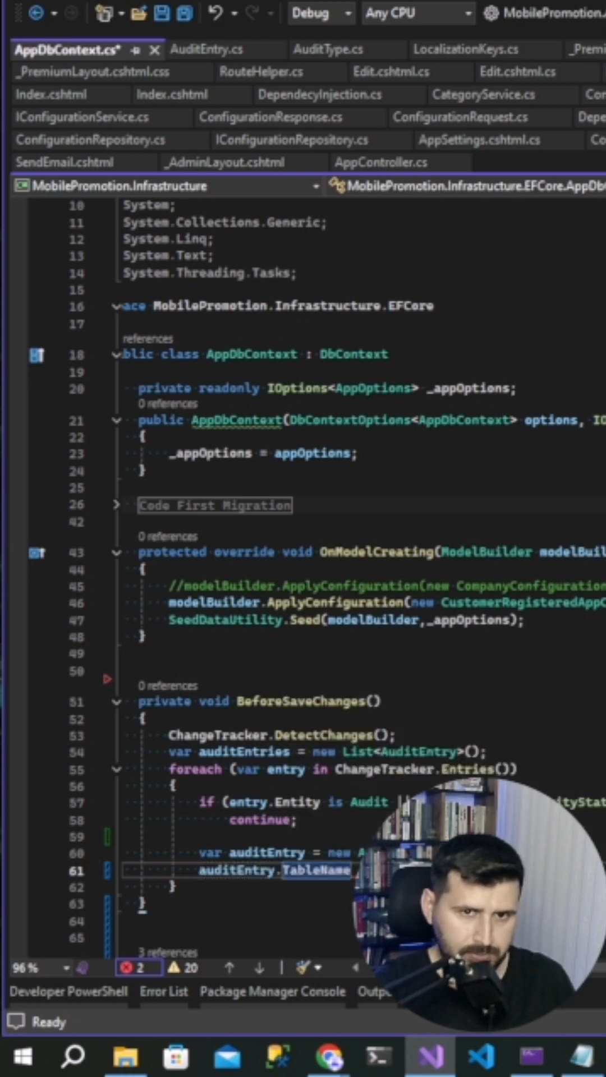
pyautogui.write('.')
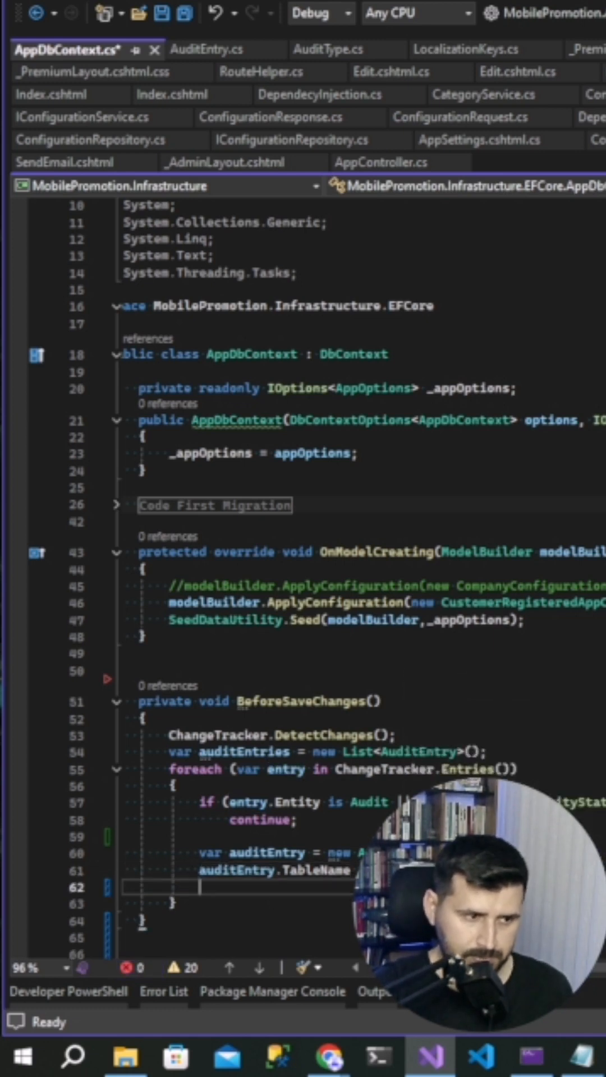
pyautogui.write('a')
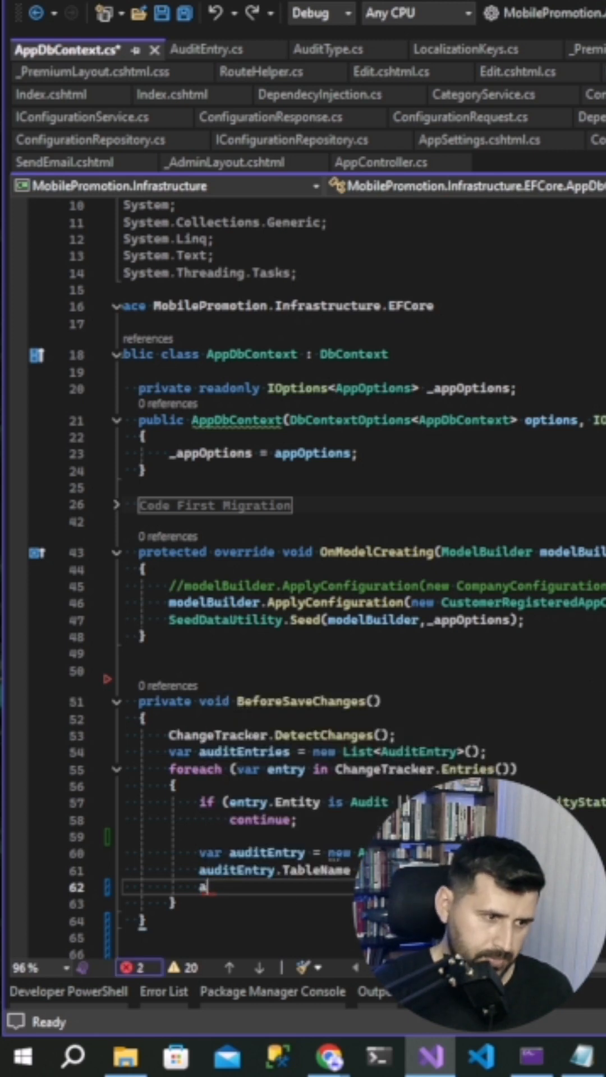
pyautogui.write('auditEntry.')
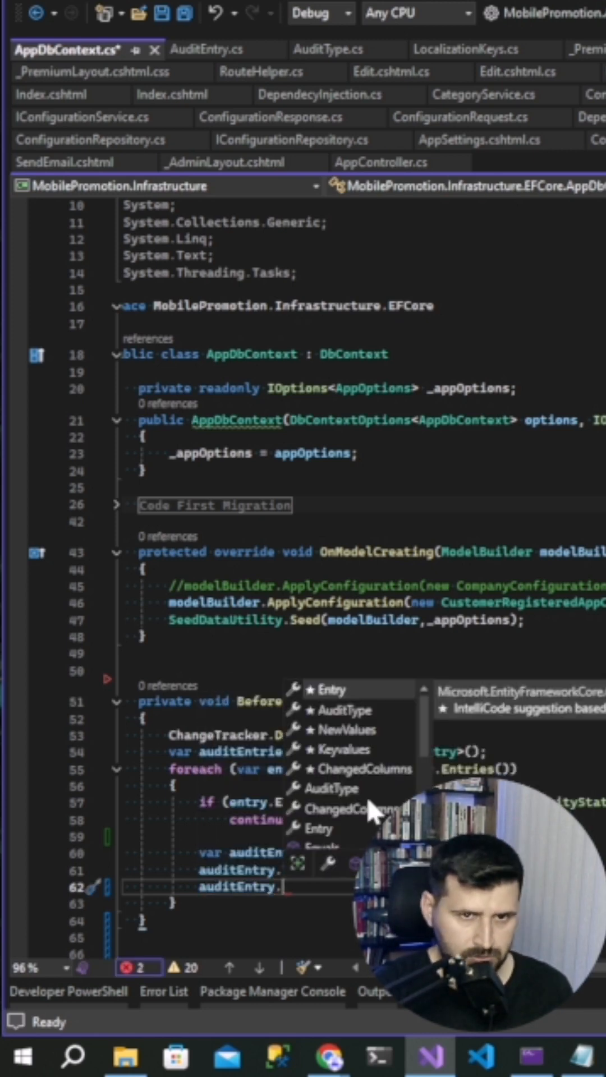
pyautogui.write('aud')
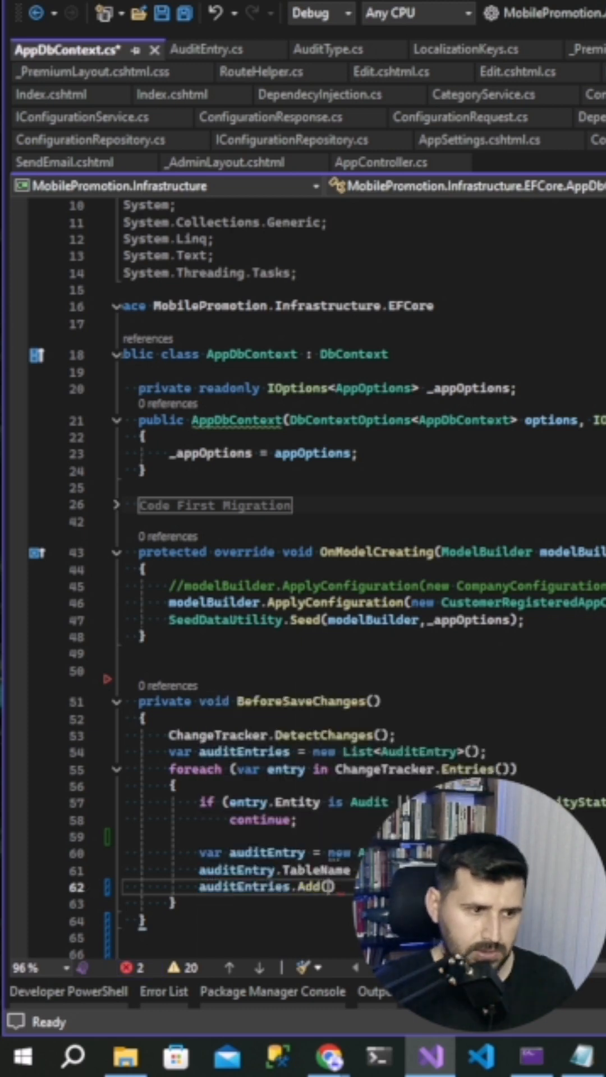
pyautogui.write('audit')
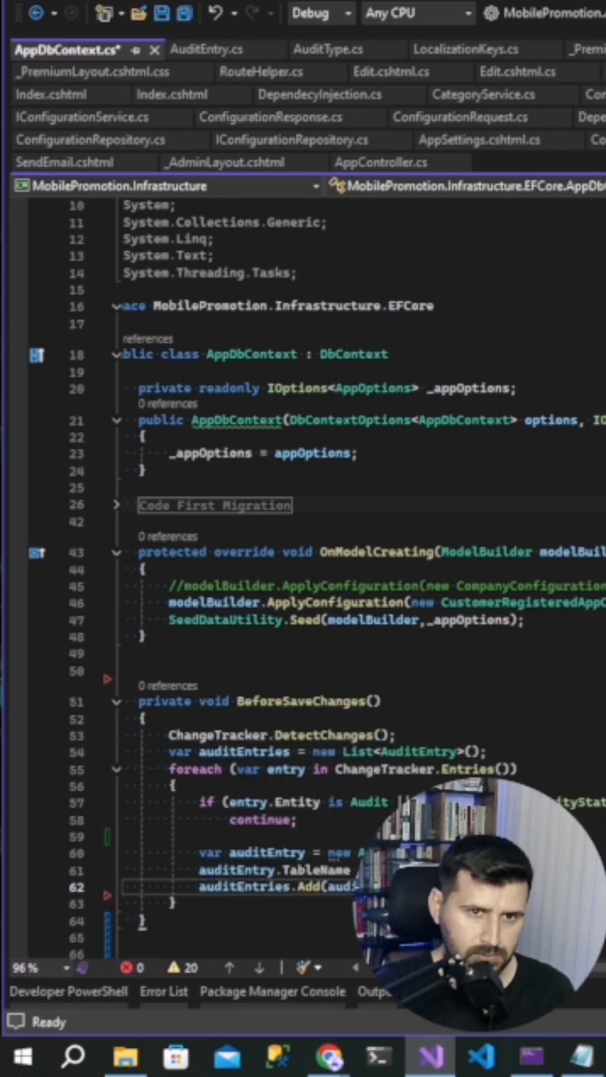
# - Begin a foreach over entry.Properties declaring a string propertyName
pyautogui.write('foreach (var item in entry.Properties')
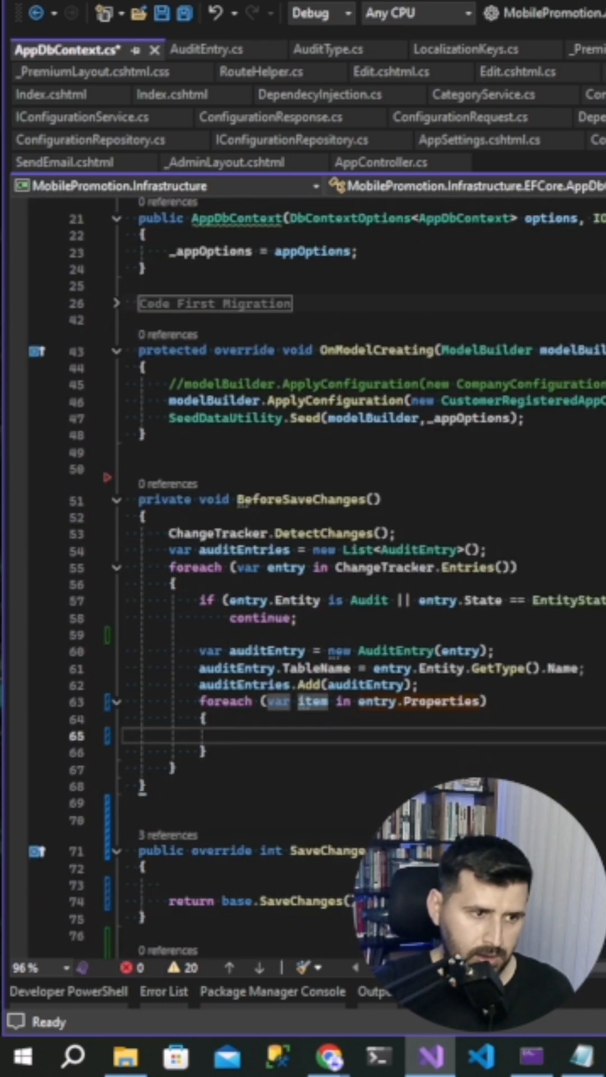
pyautogui.write('string propertyName?')
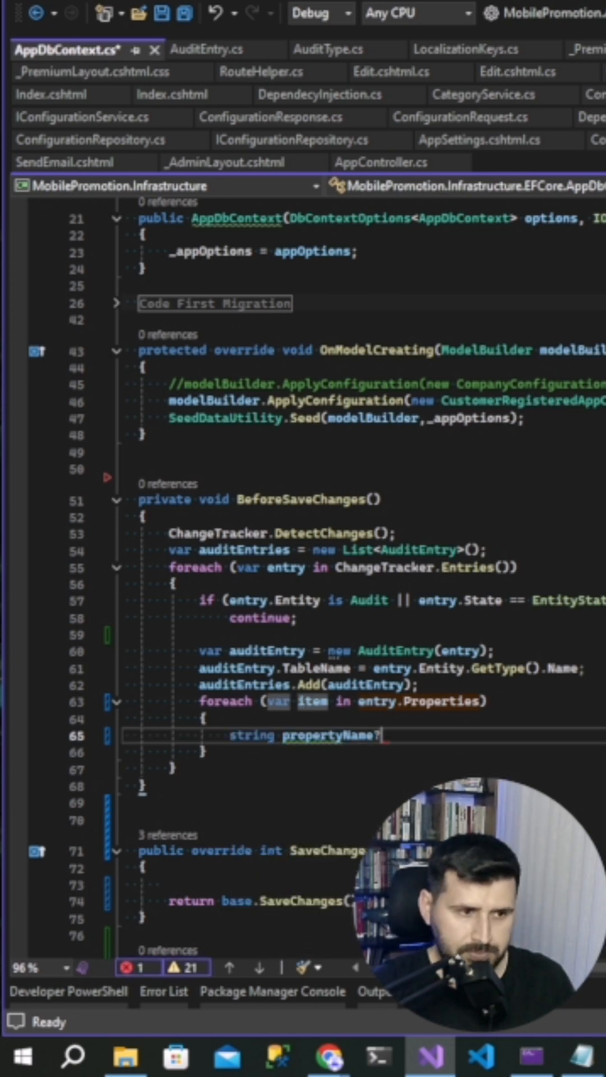
# - Set propertyName from property.Metadata.Name and read the property's OriginalValue
pyautogui.write('=prop')
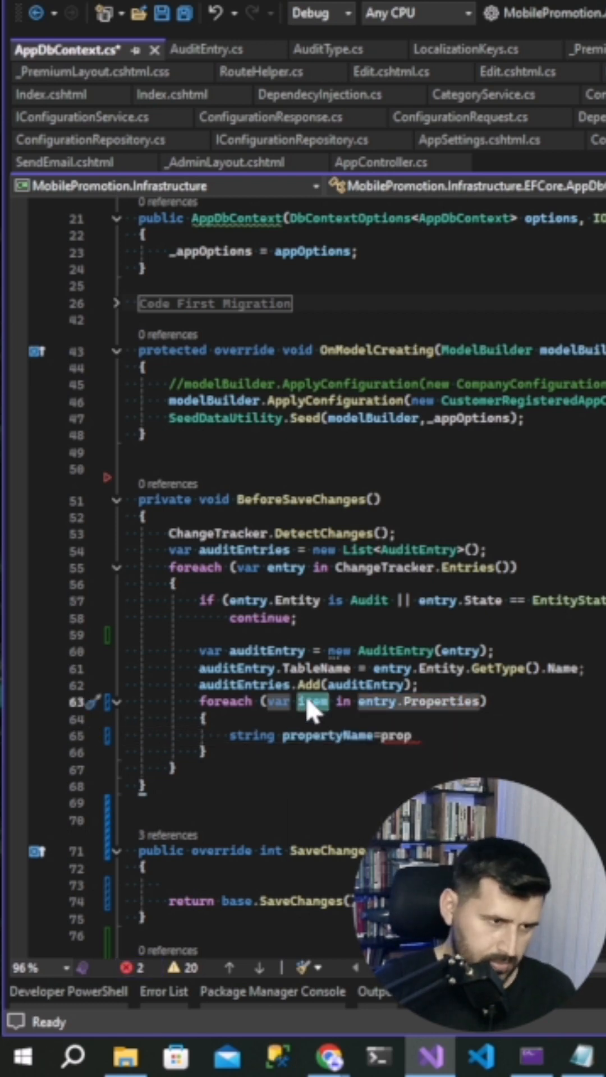
pyautogui.write('property')
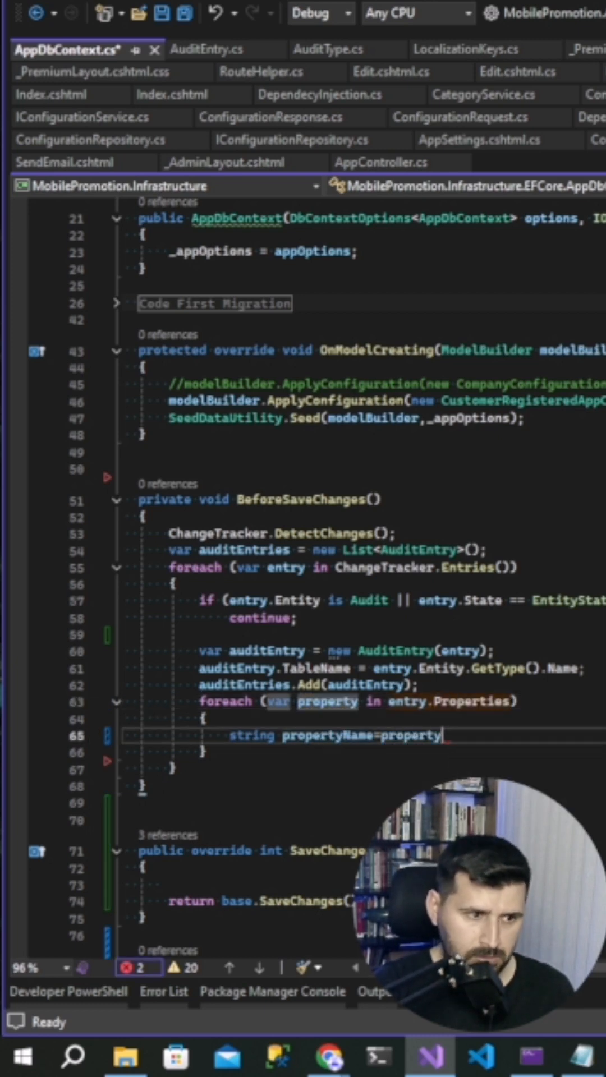
pyautogui.write('.OriginalValue')
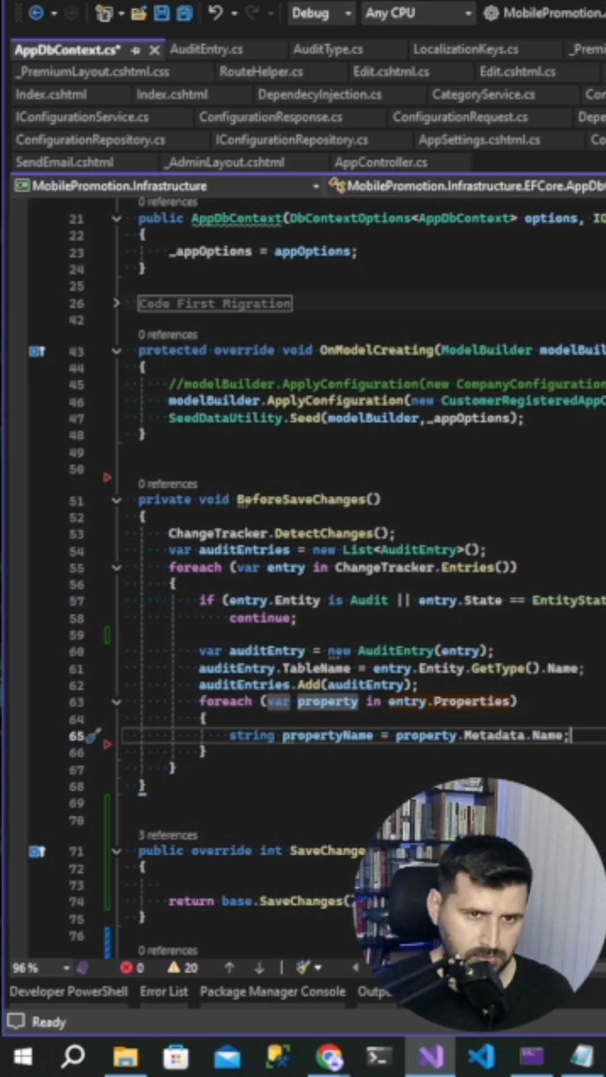
# - If property.Metadata.IsPrimaryKey(), store the value in auditEntry Keyvalues by property name
pyautogui.write('if(property.')
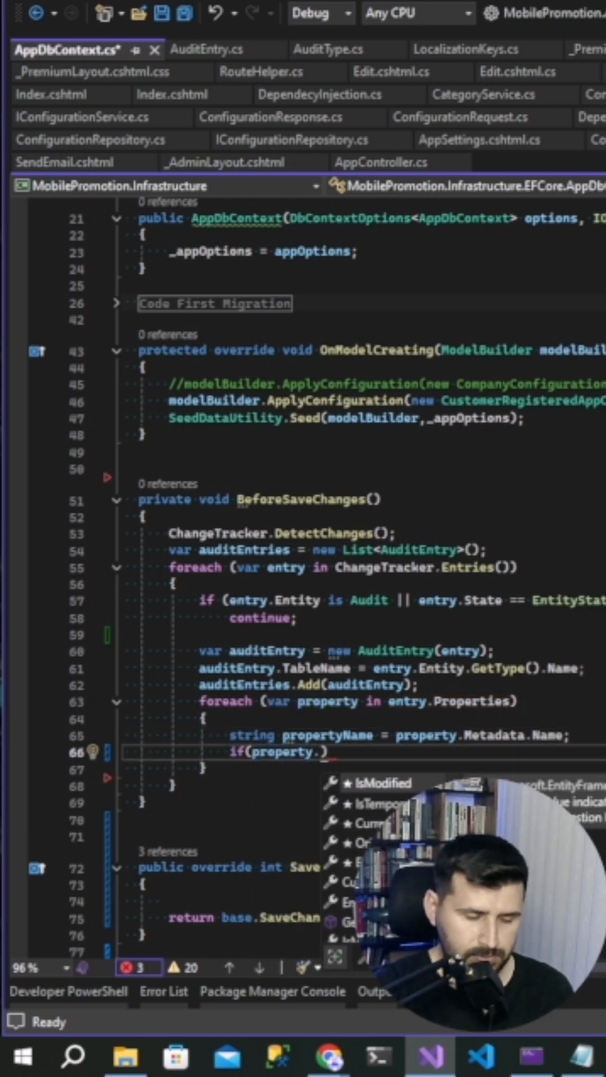
pyautogui.write('Metadata.IsPrimaryKey')
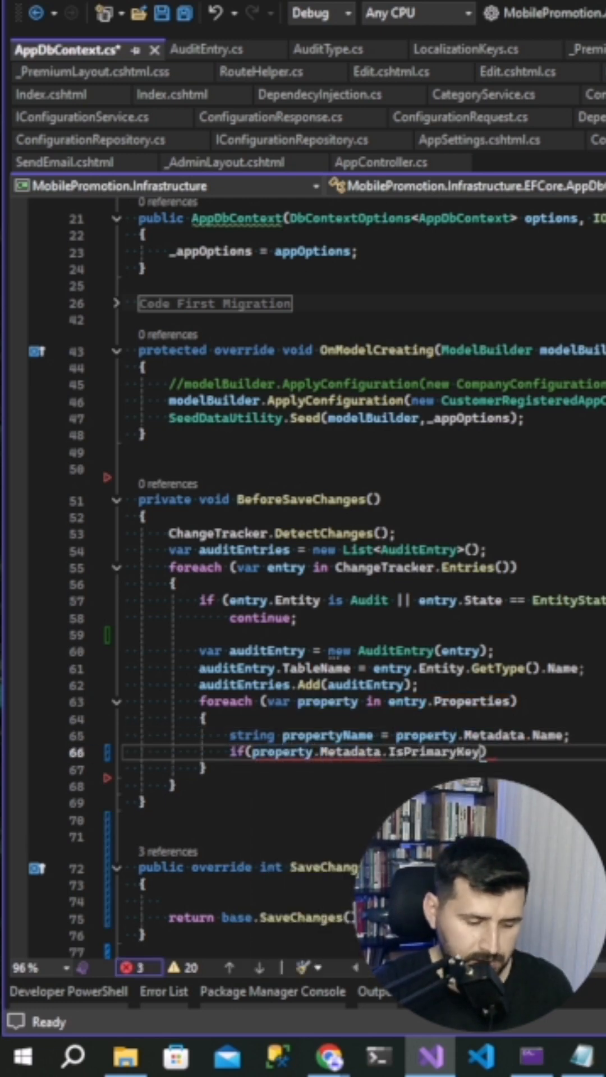
pyautogui.write('au')
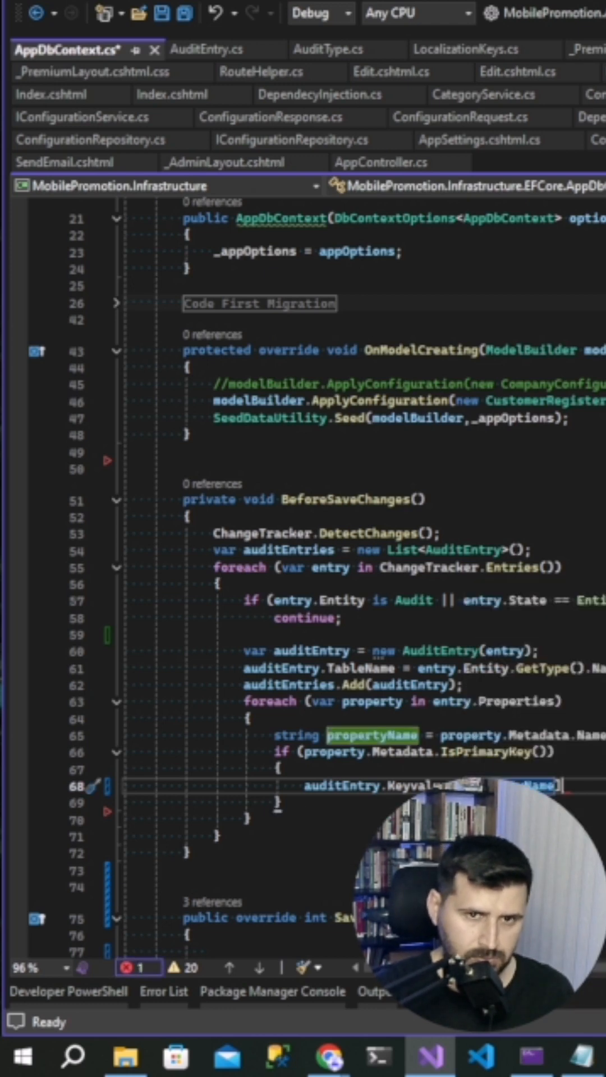
pyautogui.write('=pro')
pyautogui.write('switch (entry.State')
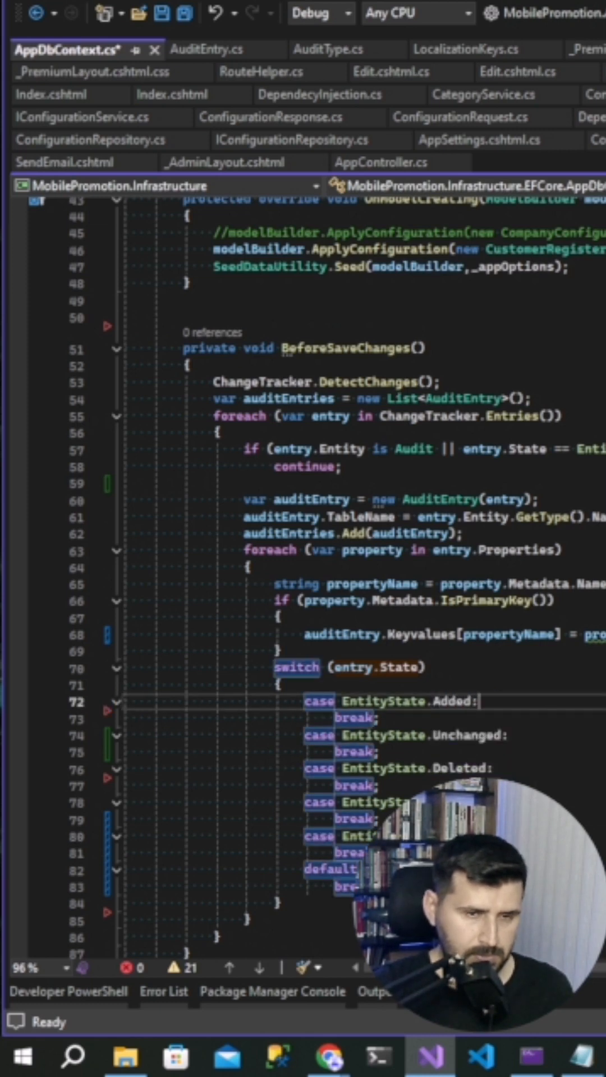
# - Set auditEntry.AuditType, New/OldValues[propertyName] and UserId = entry.Property(...) in each case, then save
pyautogui.write('auditEntry.aud')
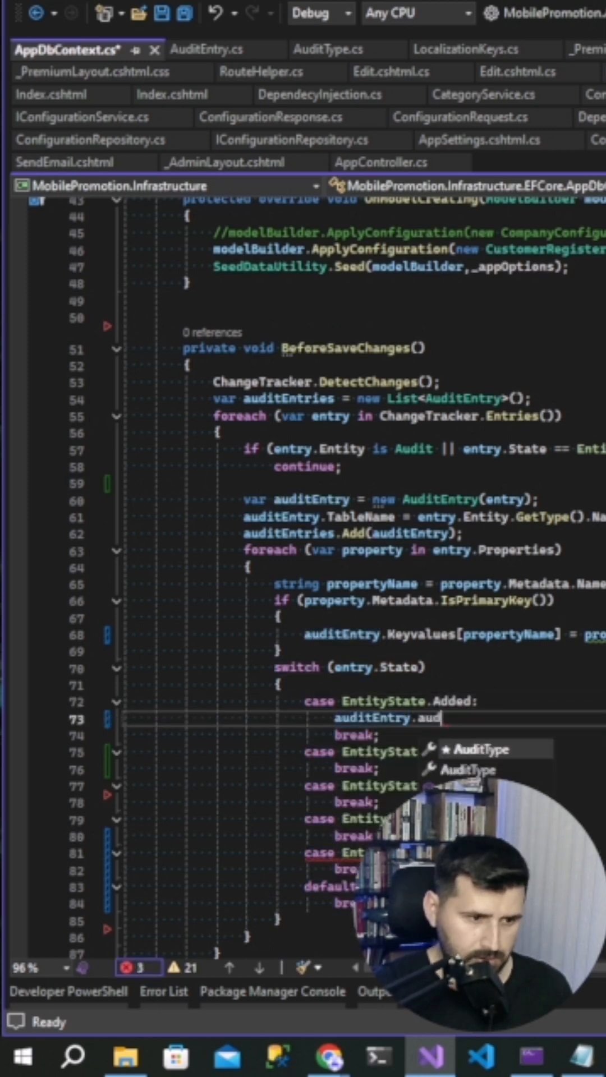
pyautogui.write('AuditType=AuditType.Cre')
pyautogui.write('auditEntry.NewValues')
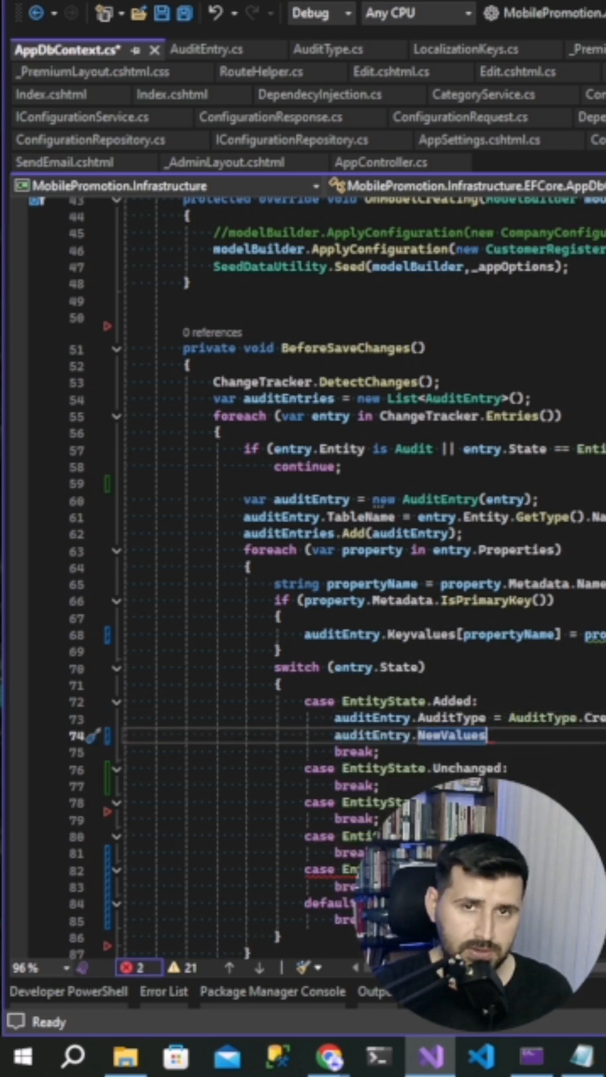
pyautogui.write('[]')
pyautogui.write('auditEntry')
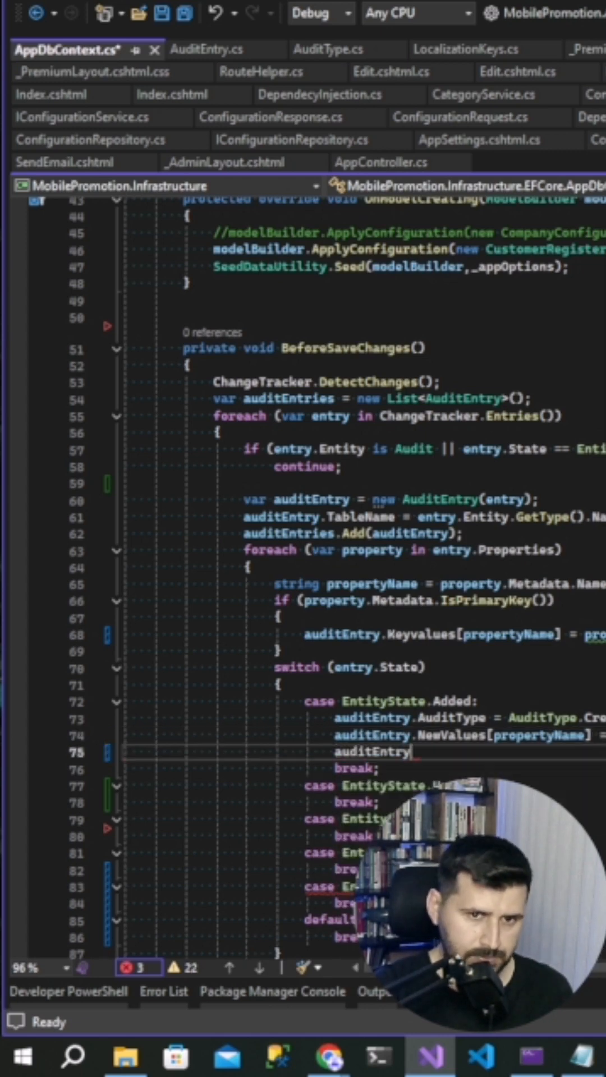
pyautogui.write('.UserId=e')
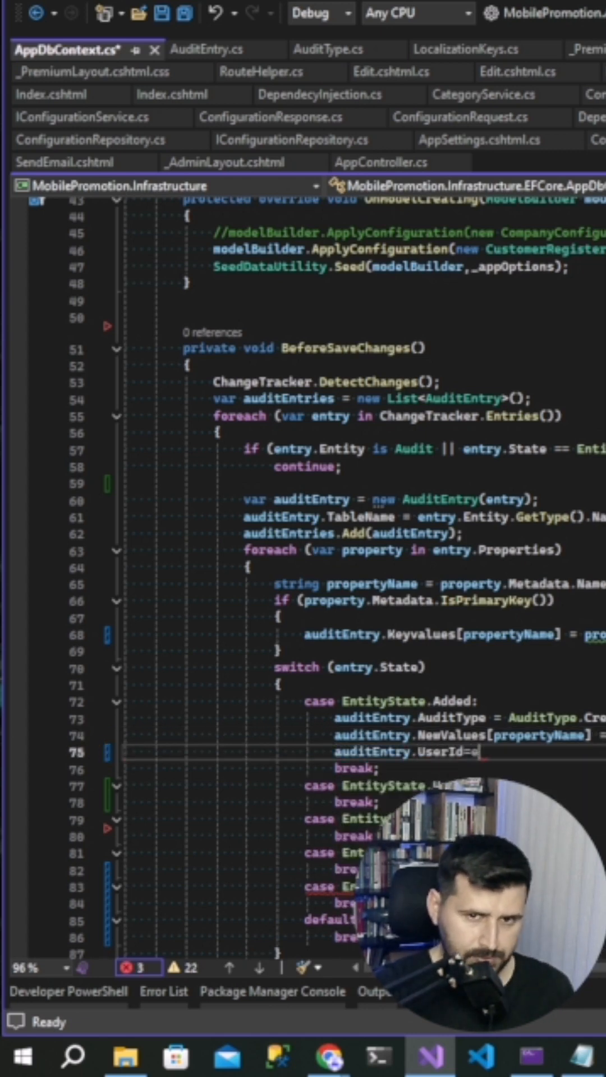
pyautogui.write('ntry.')
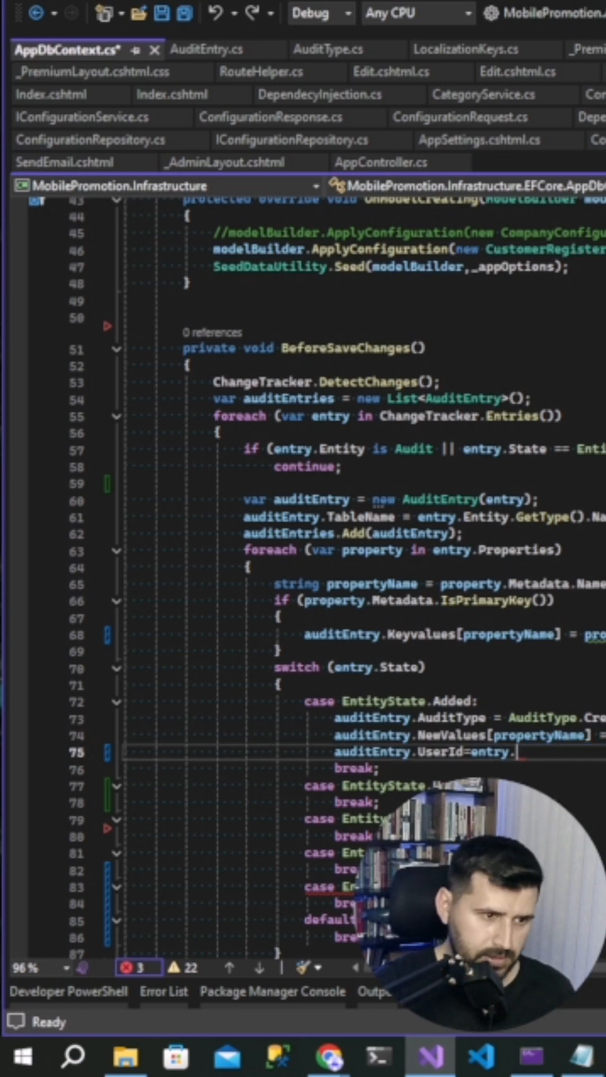
pyautogui.write('.Property("')
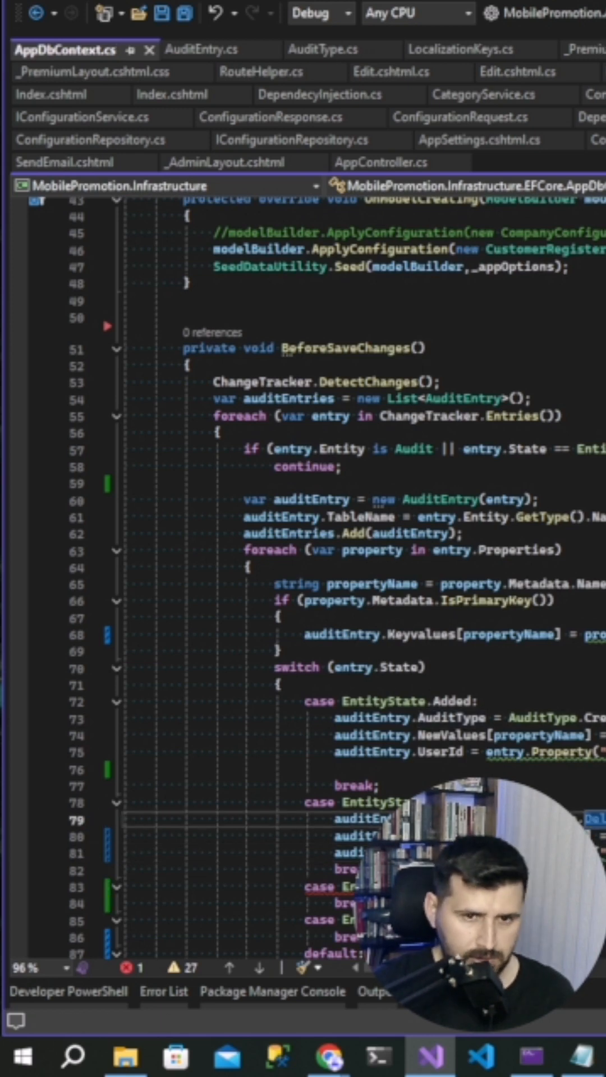
pyautogui.press('ctrl+s')
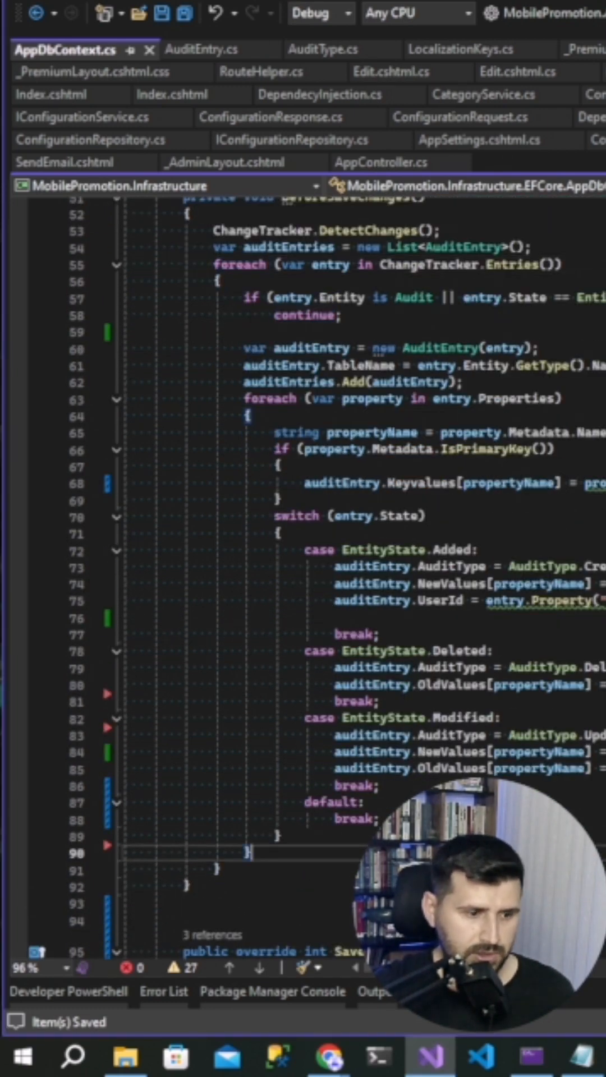
# - Add foreach (var item in auditEntries) { Audit.Add(item.ToAudit()); } after the outer loop
pyautogui.write('foreach (var it')
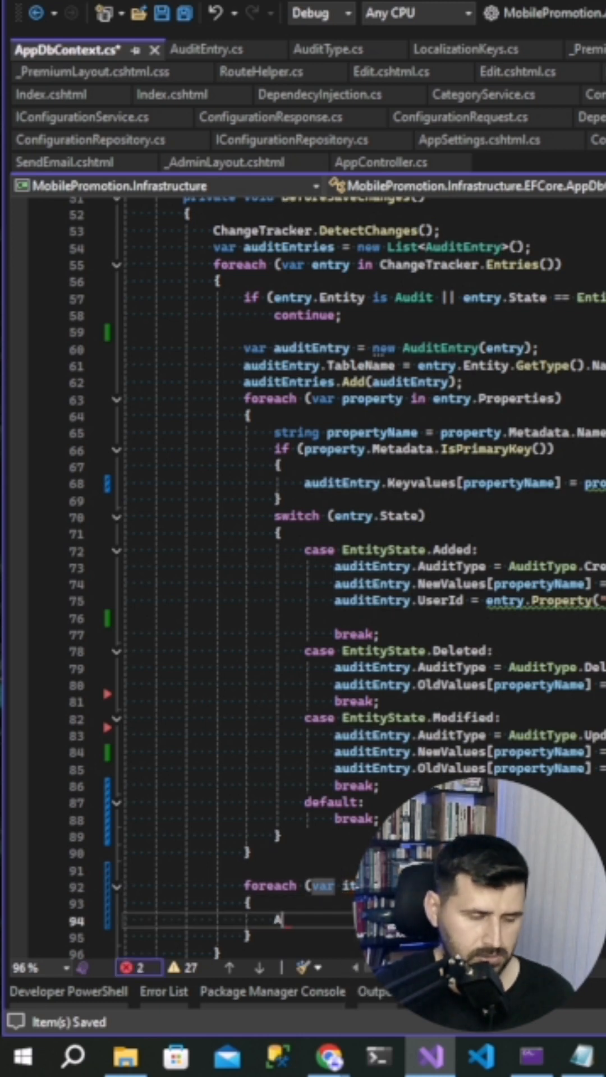
pyautogui.write('udit.Add(item.ToAudit());')
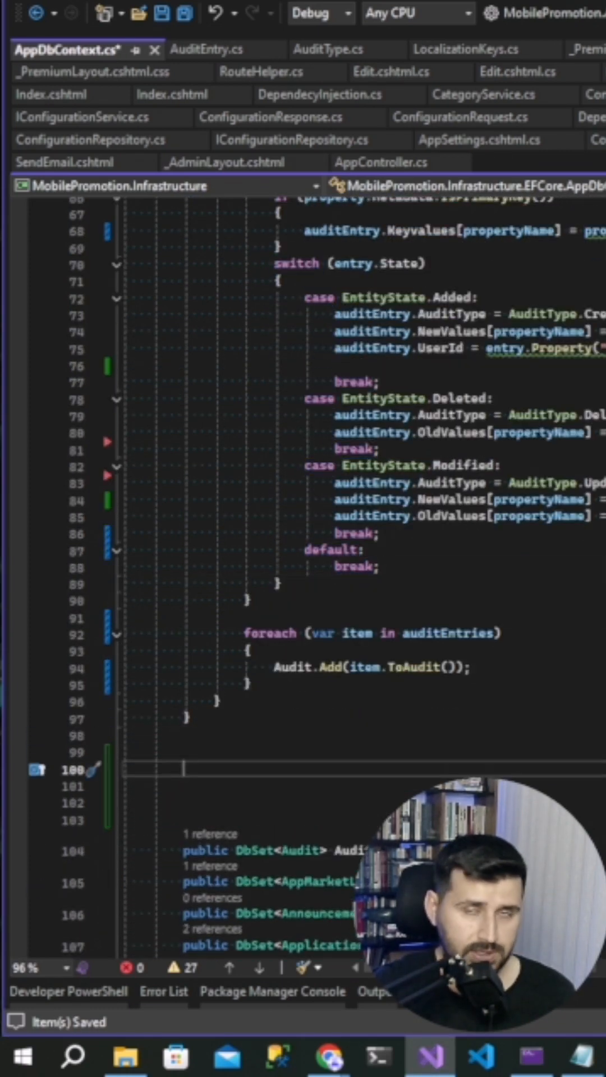
pyautogui.write('ov')
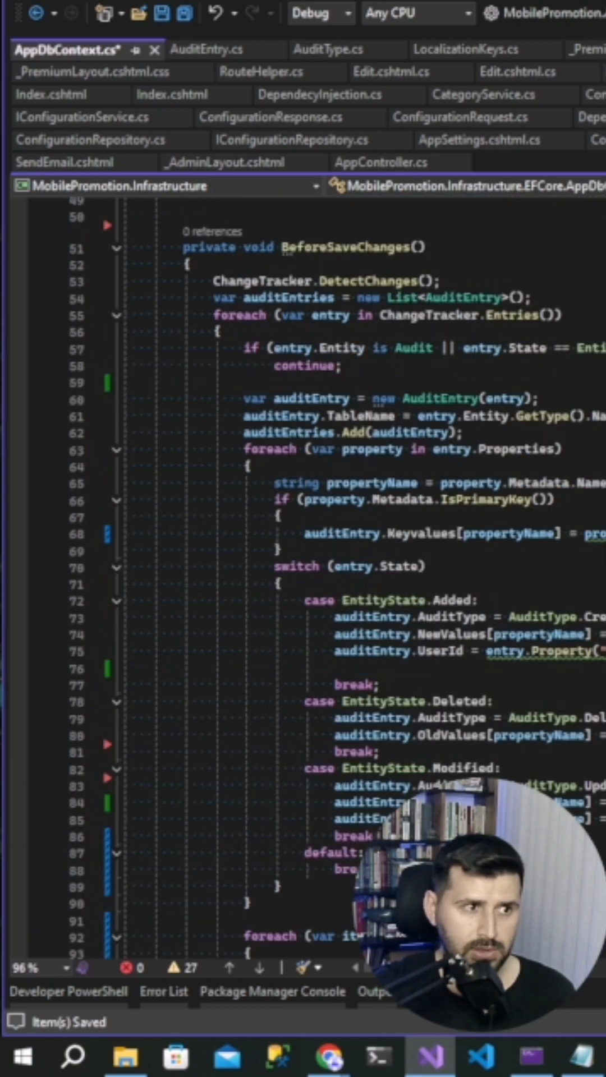
# - Insert BeforeSaveChanges() before return base.SaveChanges() in the SaveChanges override
pyautogui.scroll(-3)
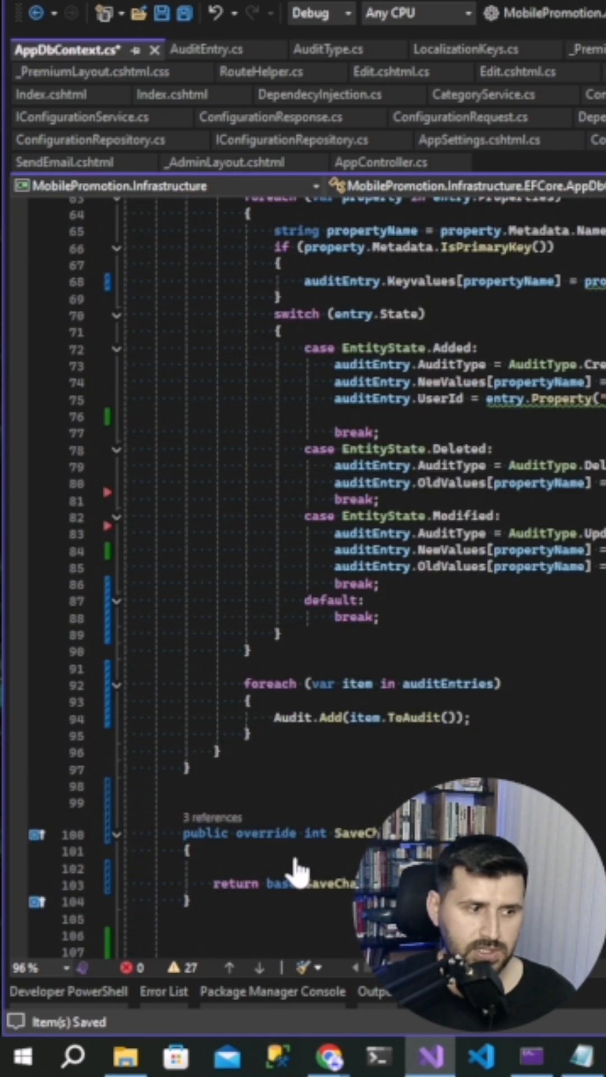
pyautogui.write('BeforeSaveChanges()')
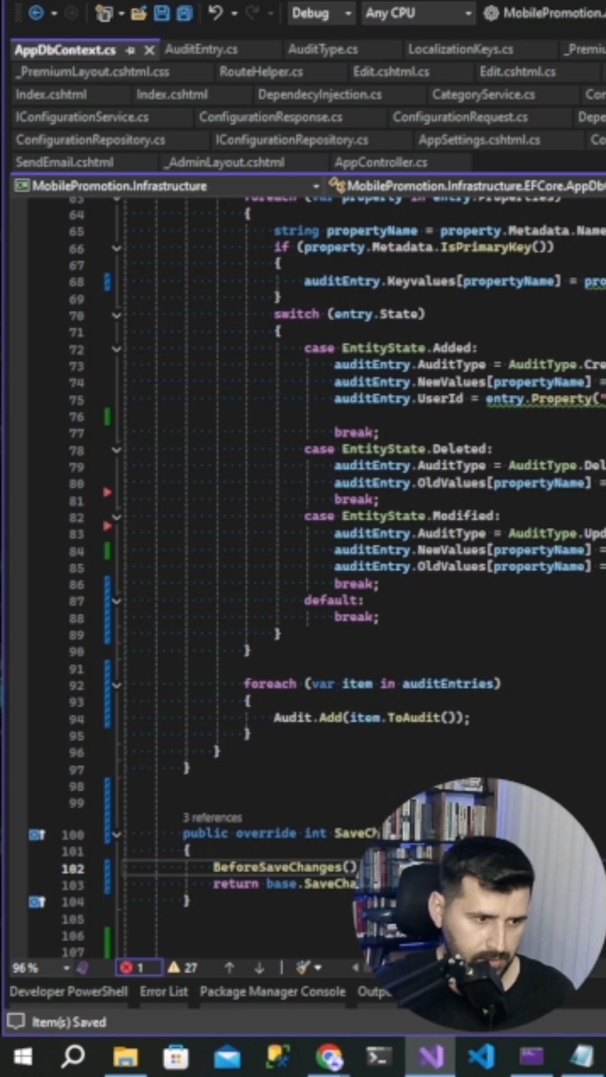